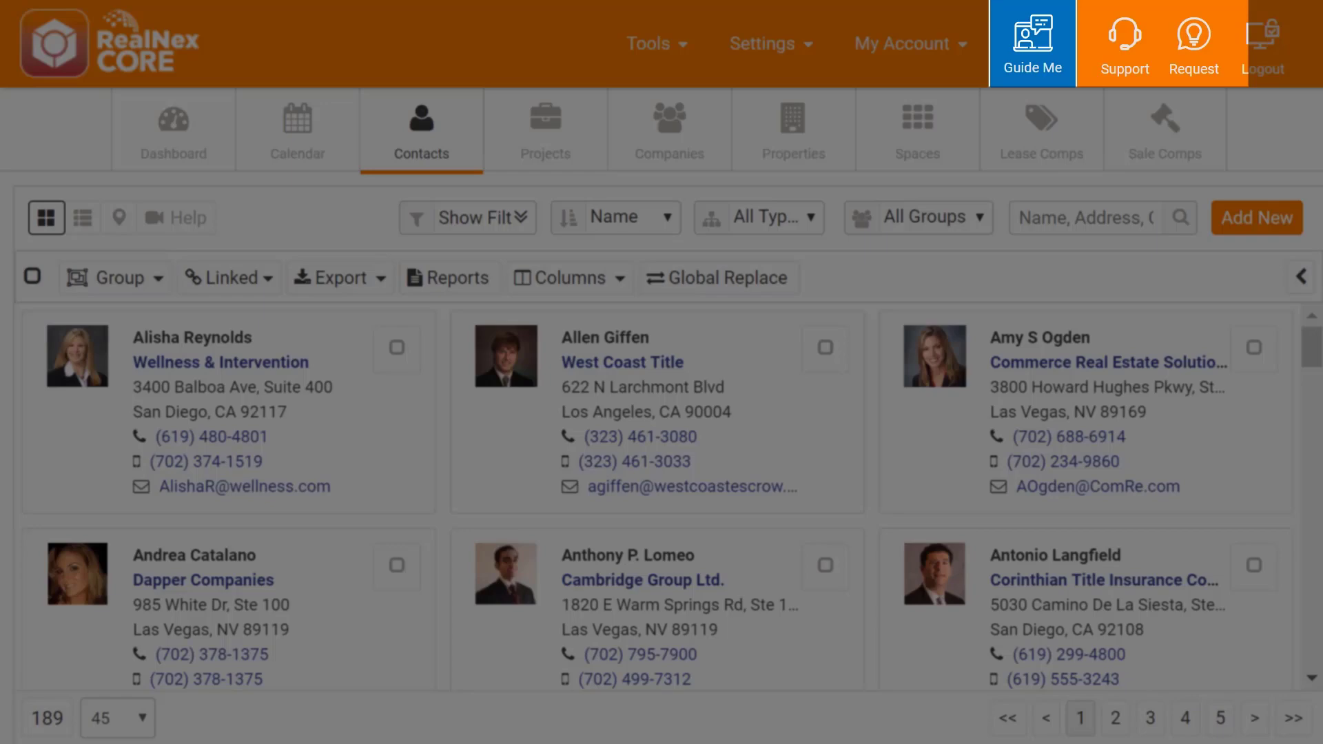
Step: Dismiss the settings options so the Contacts tour can continue
left_click(1032, 42)
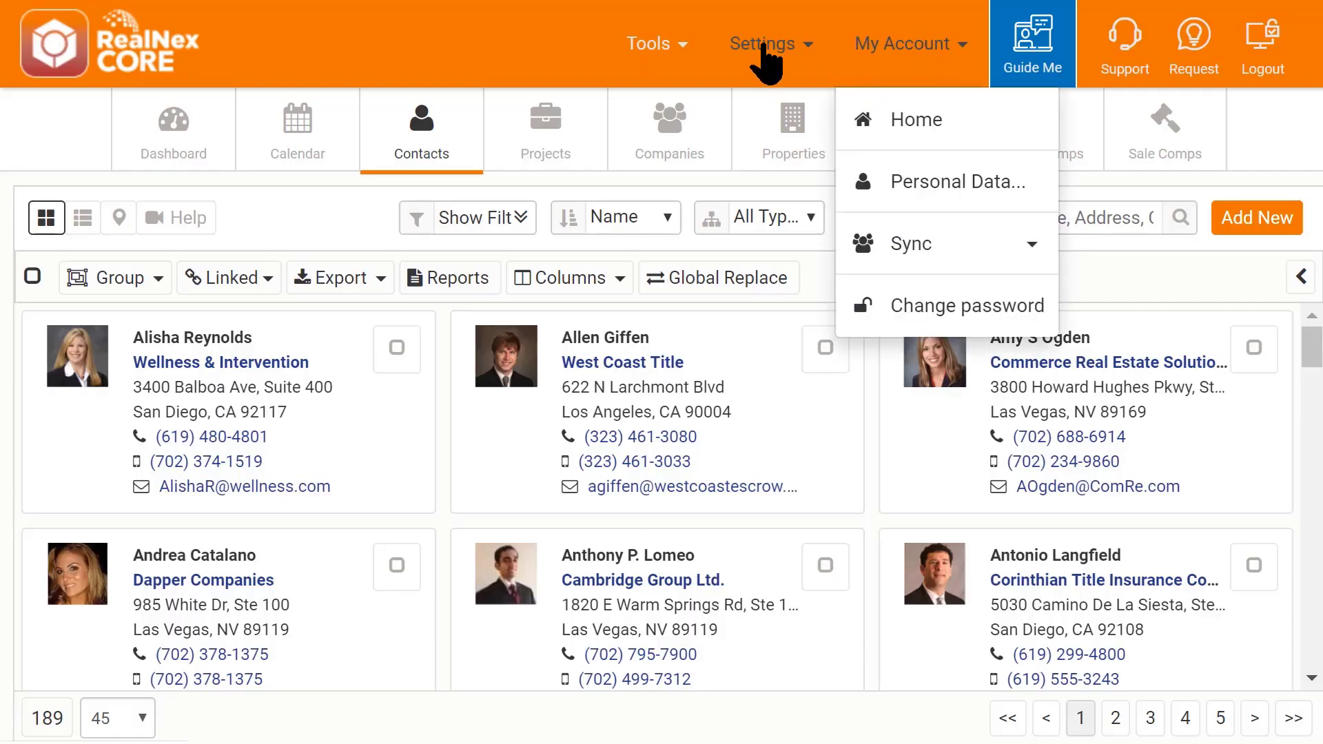
left_click(649, 43)
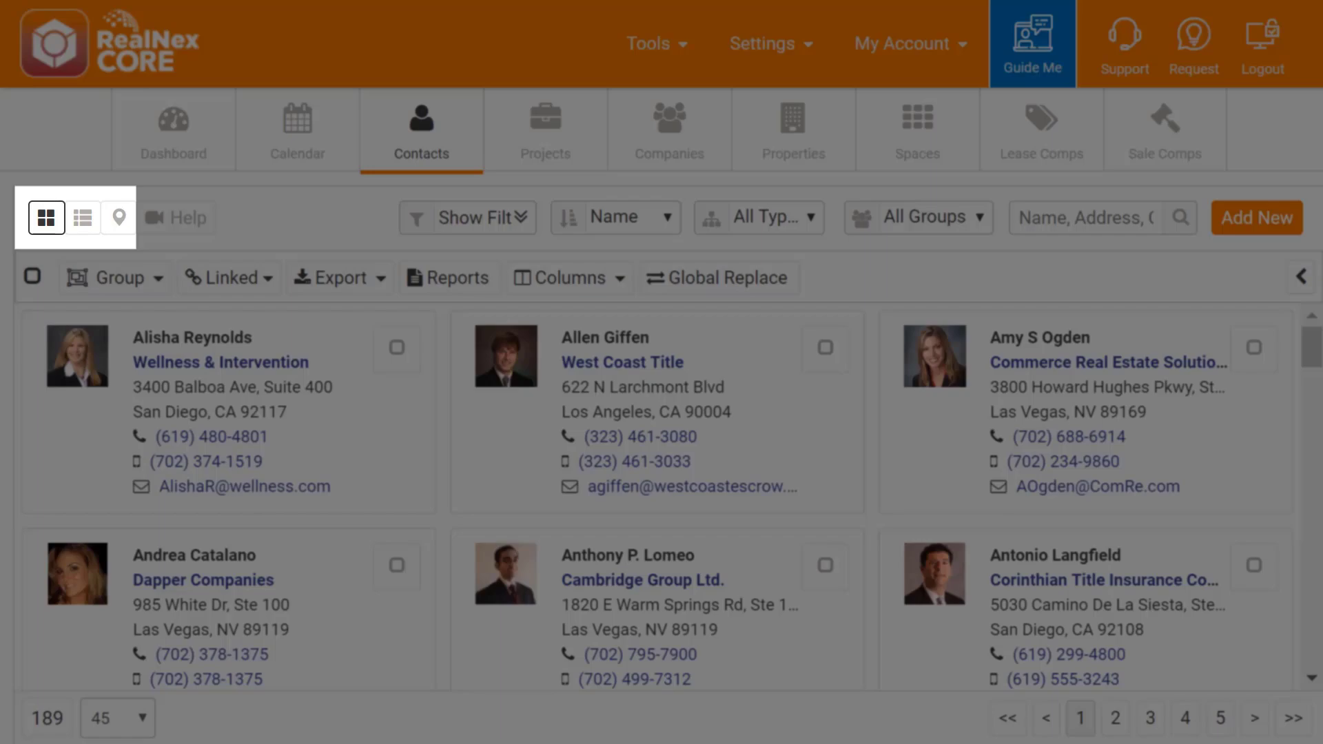
Step: Show contacts as a table, preview the map view, then return to the table
left_click(81, 218)
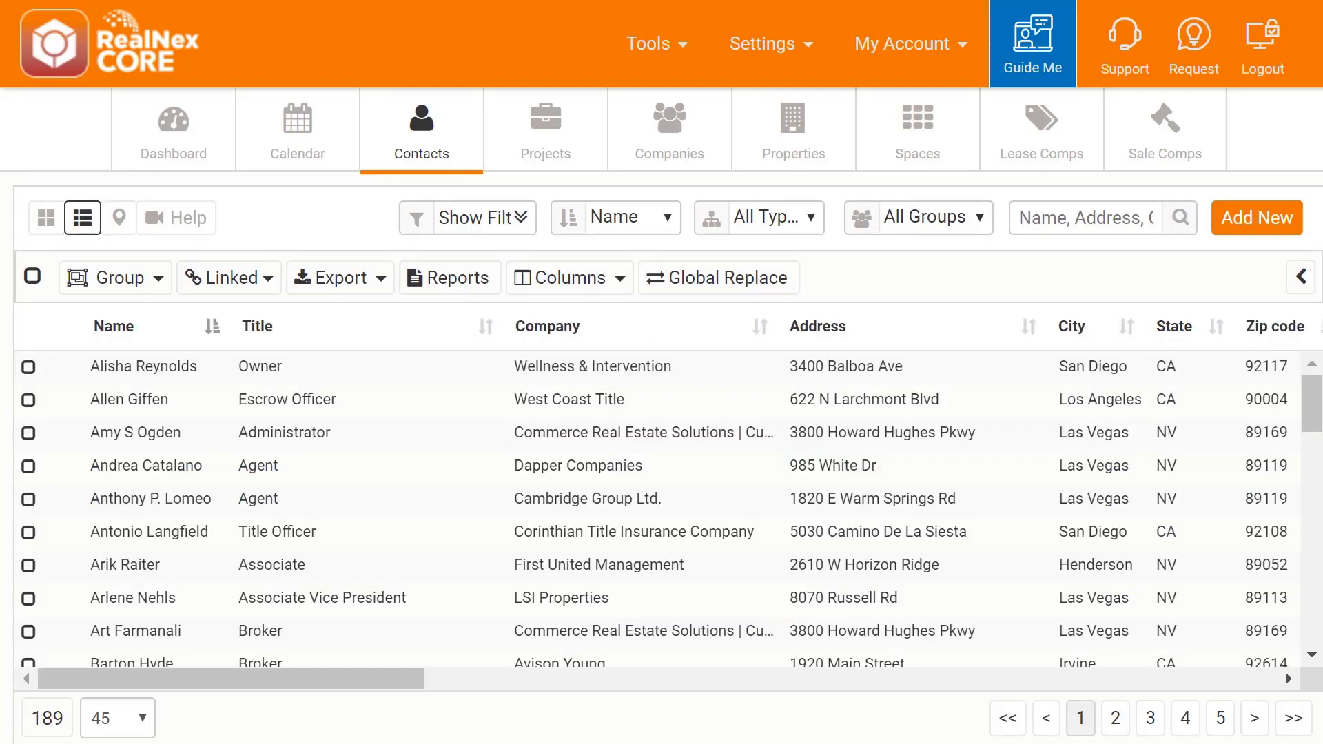
mouse_move(119, 217)
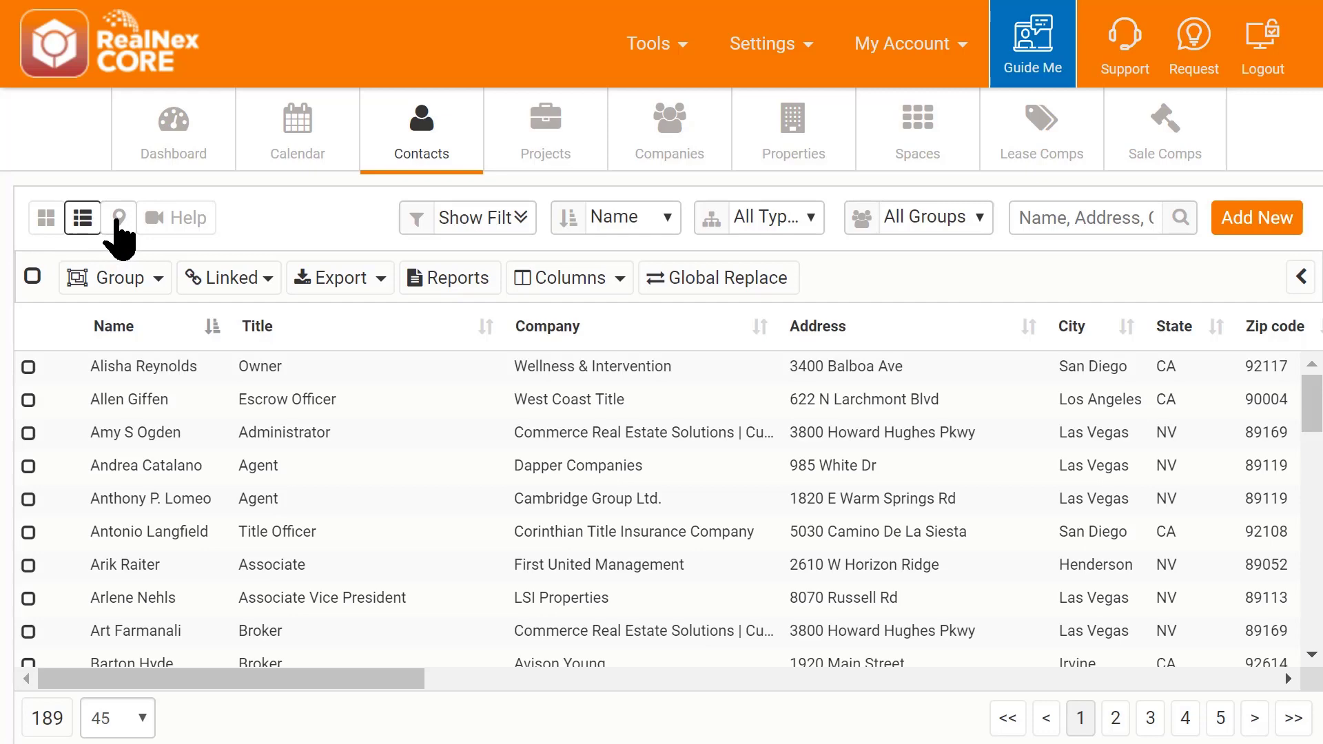
left_click(119, 218)
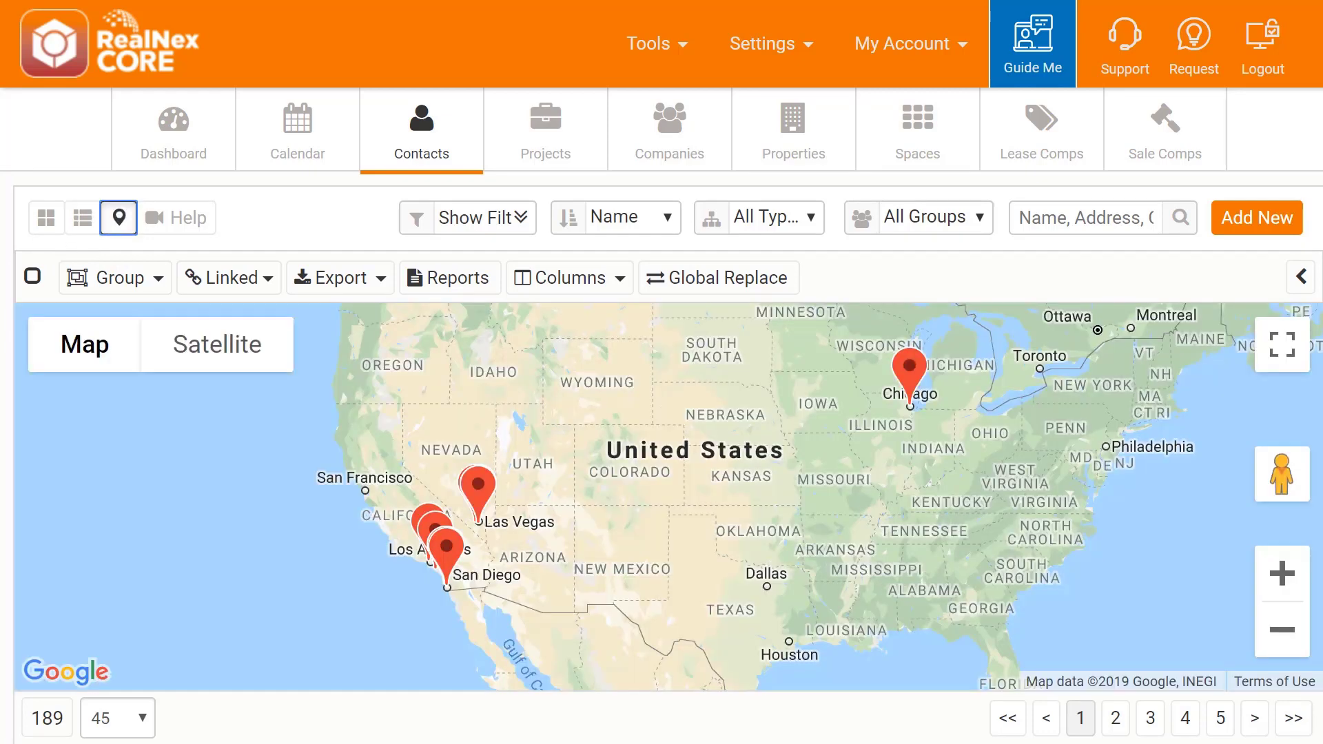
left_click(81, 218)
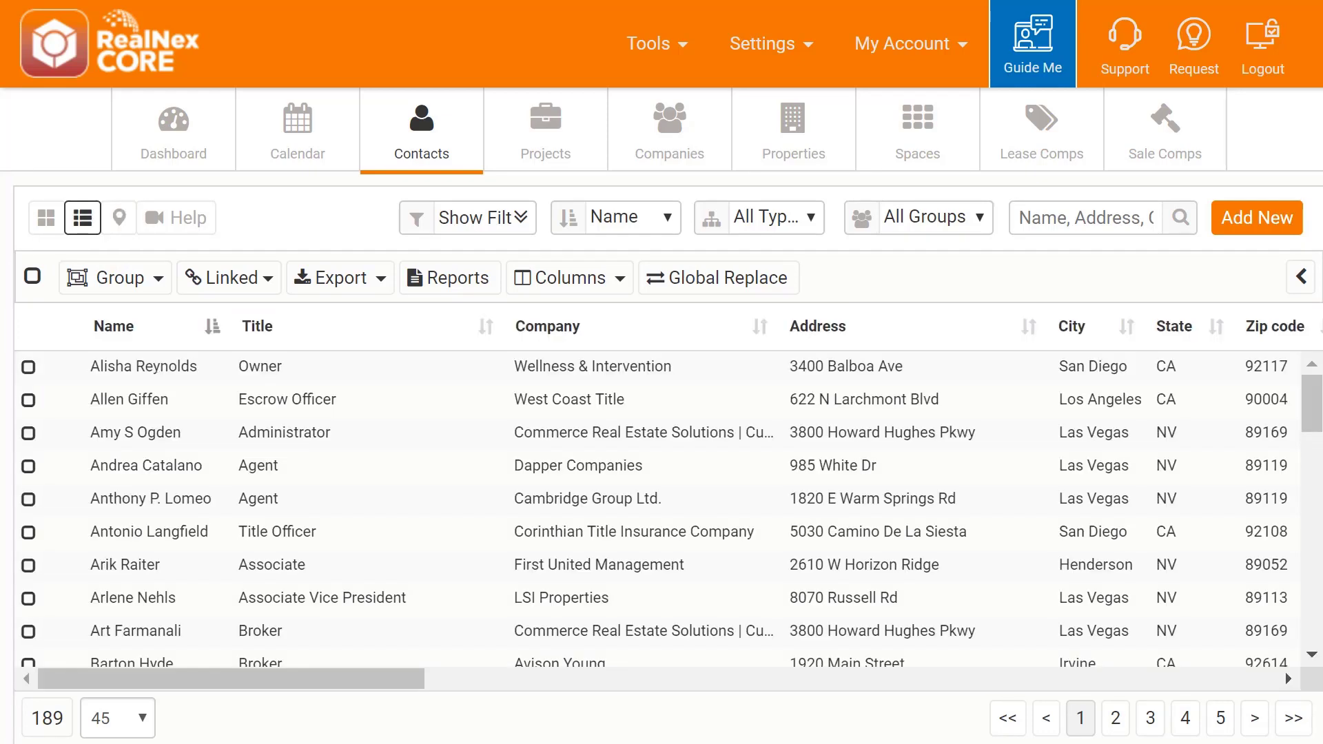
left_click(1299, 276)
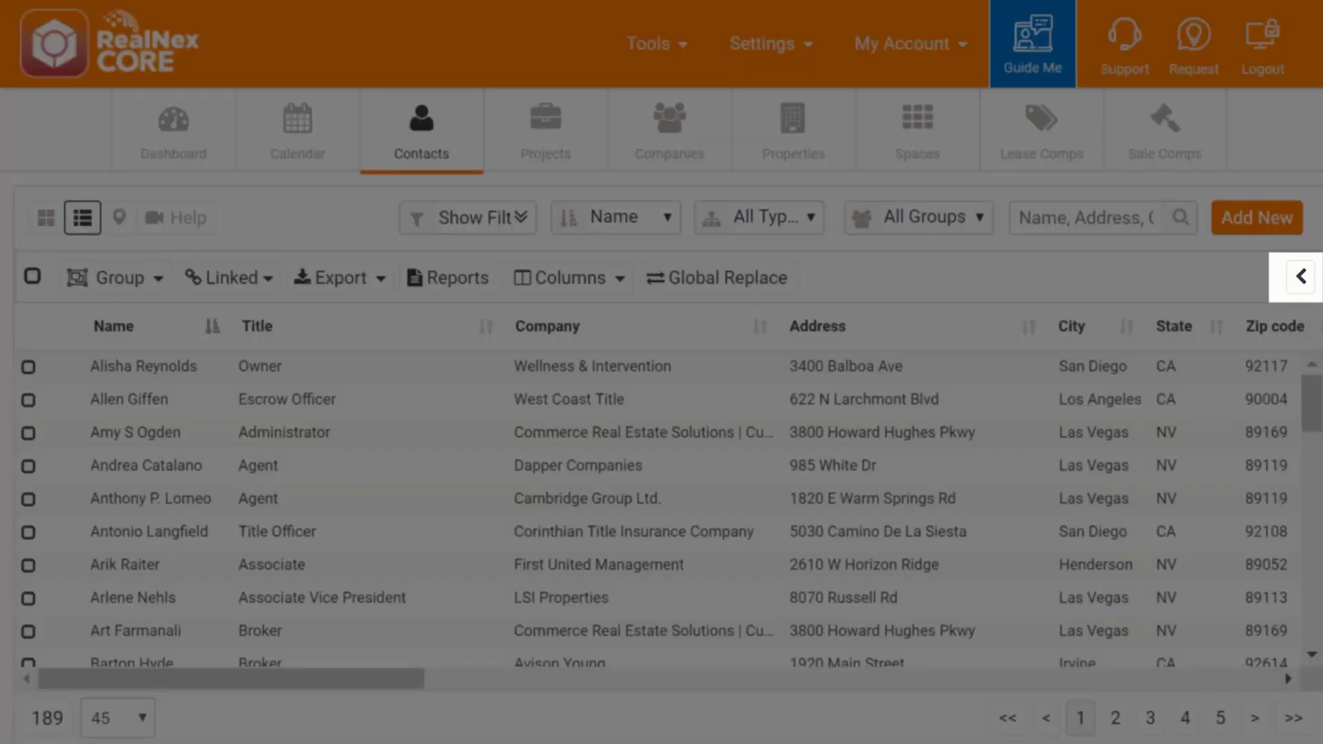
left_click(143, 367)
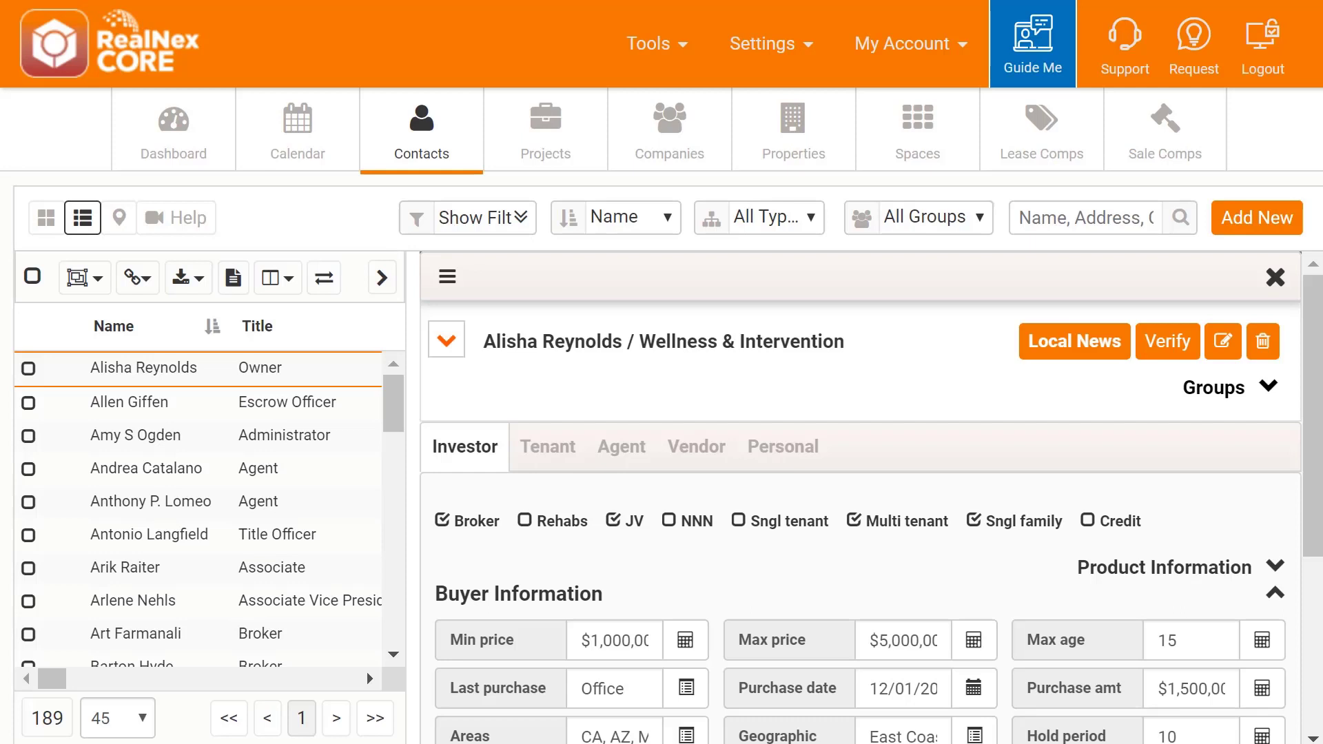
mouse_move(1204, 442)
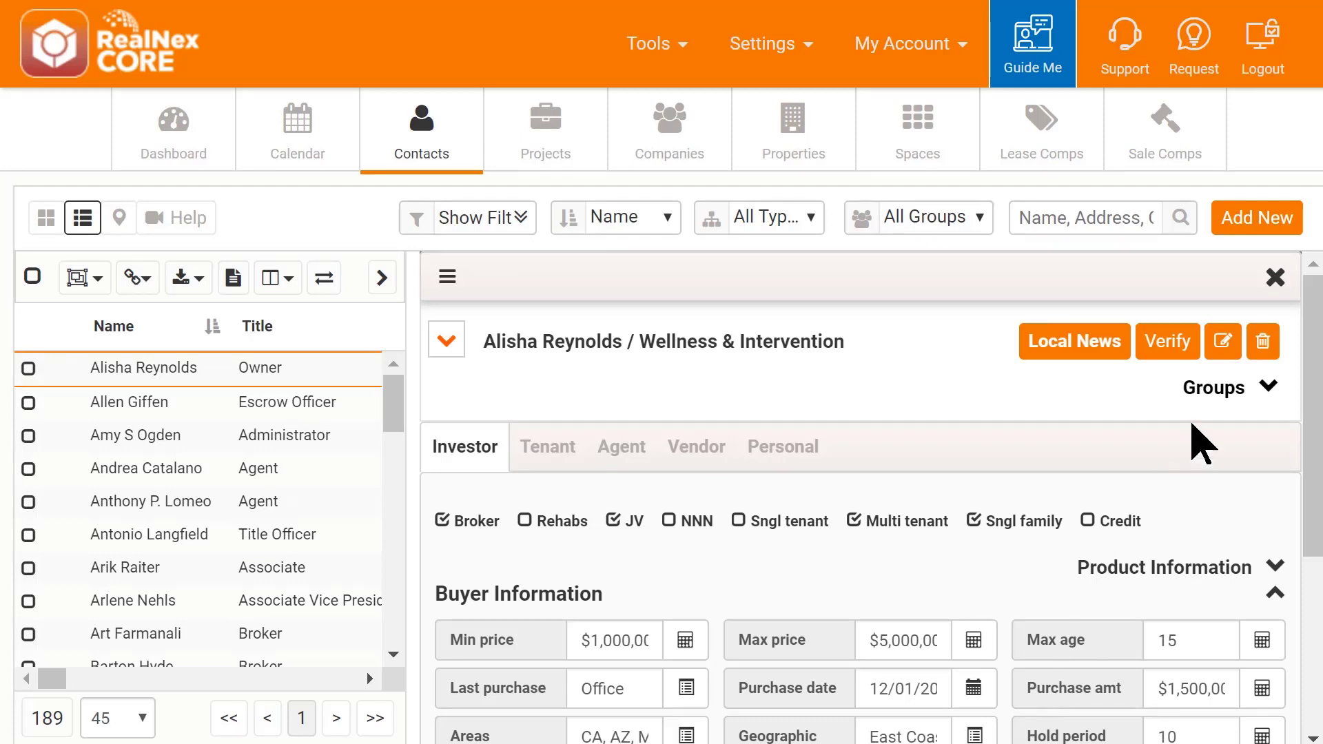
left_click(1274, 277)
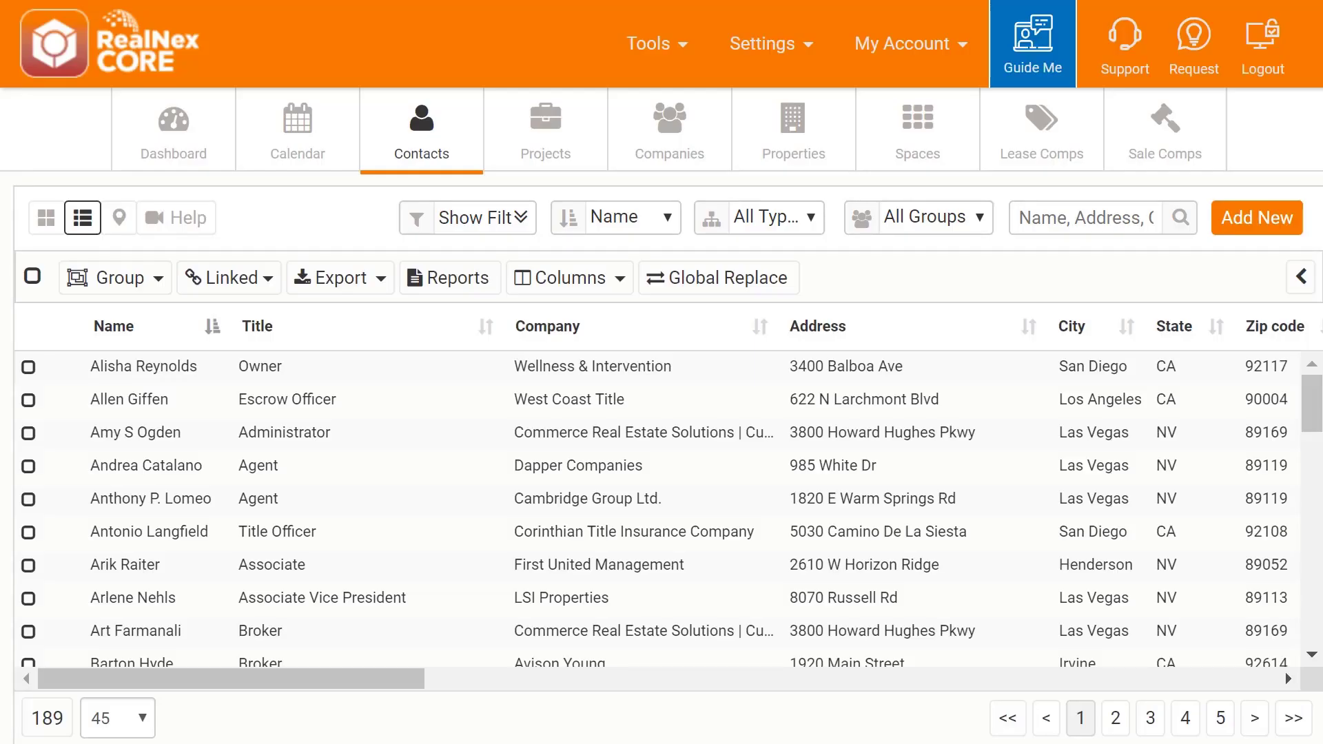
left_click(467, 218)
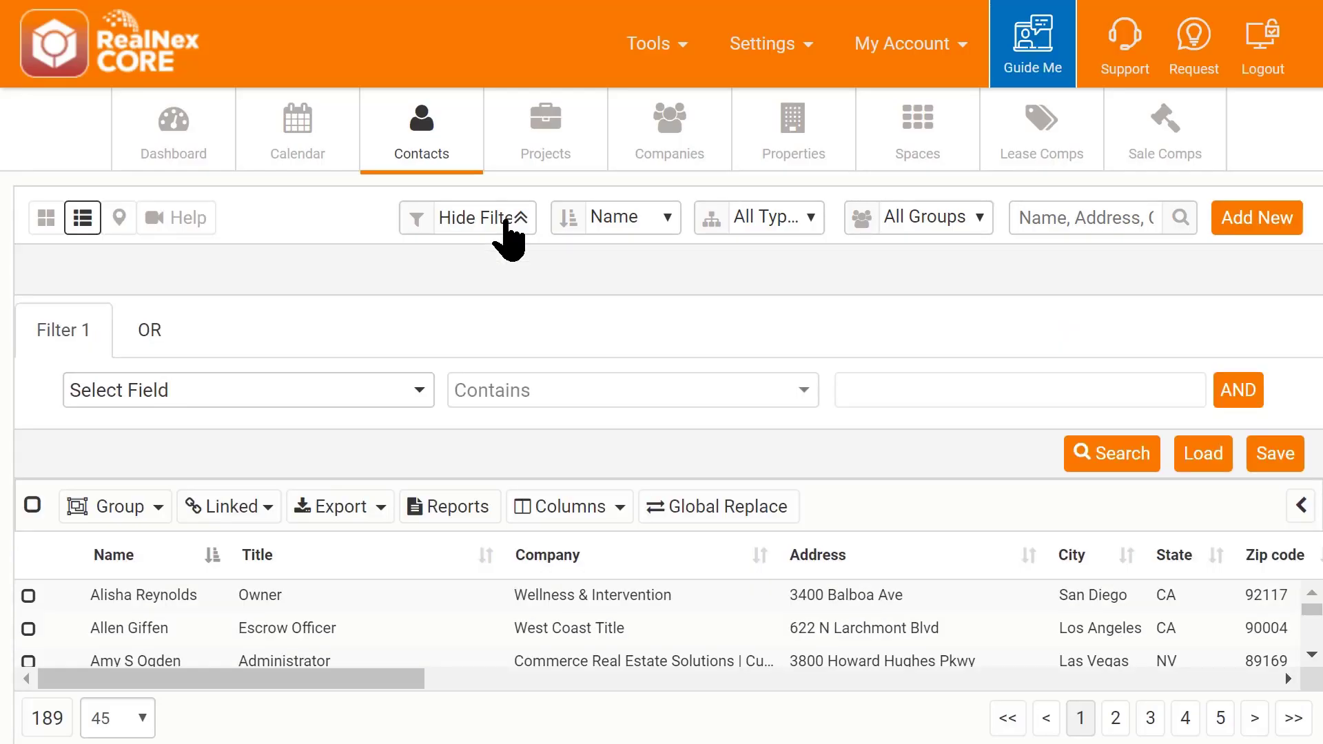
left_click(468, 218)
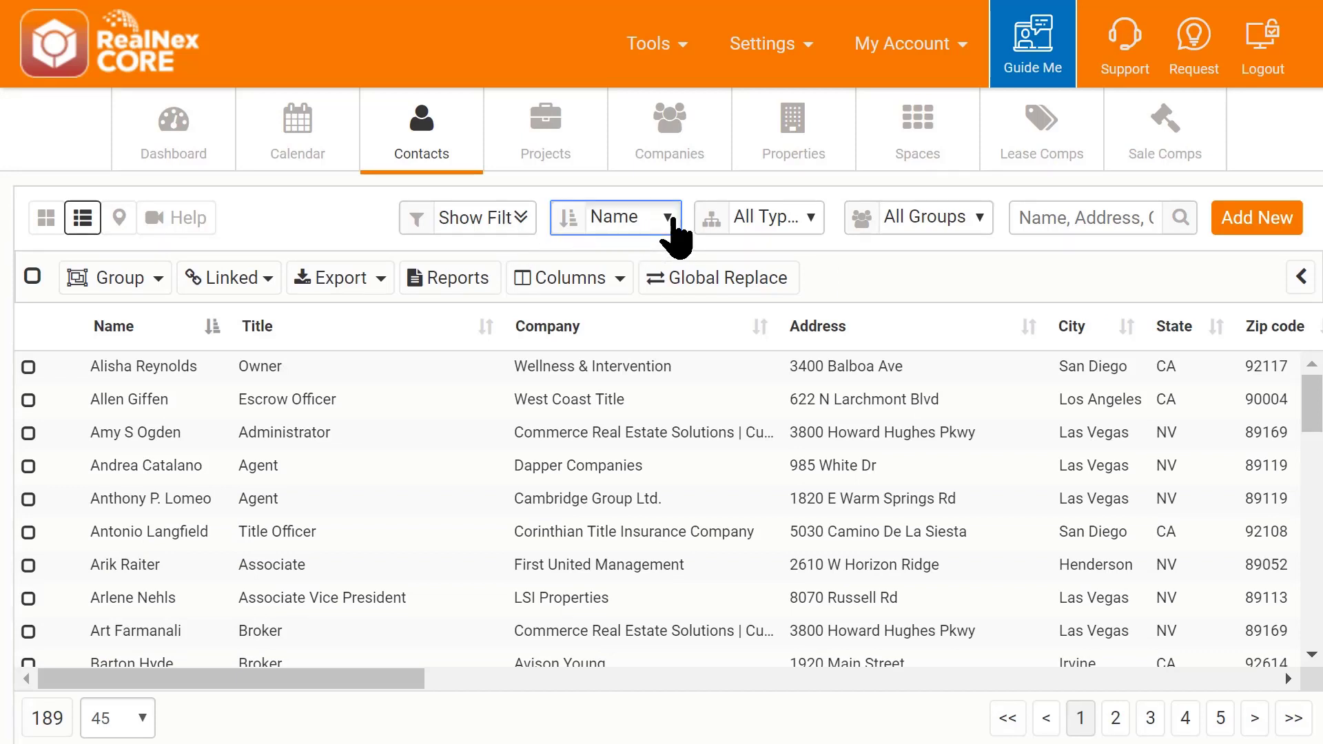
left_click(673, 218)
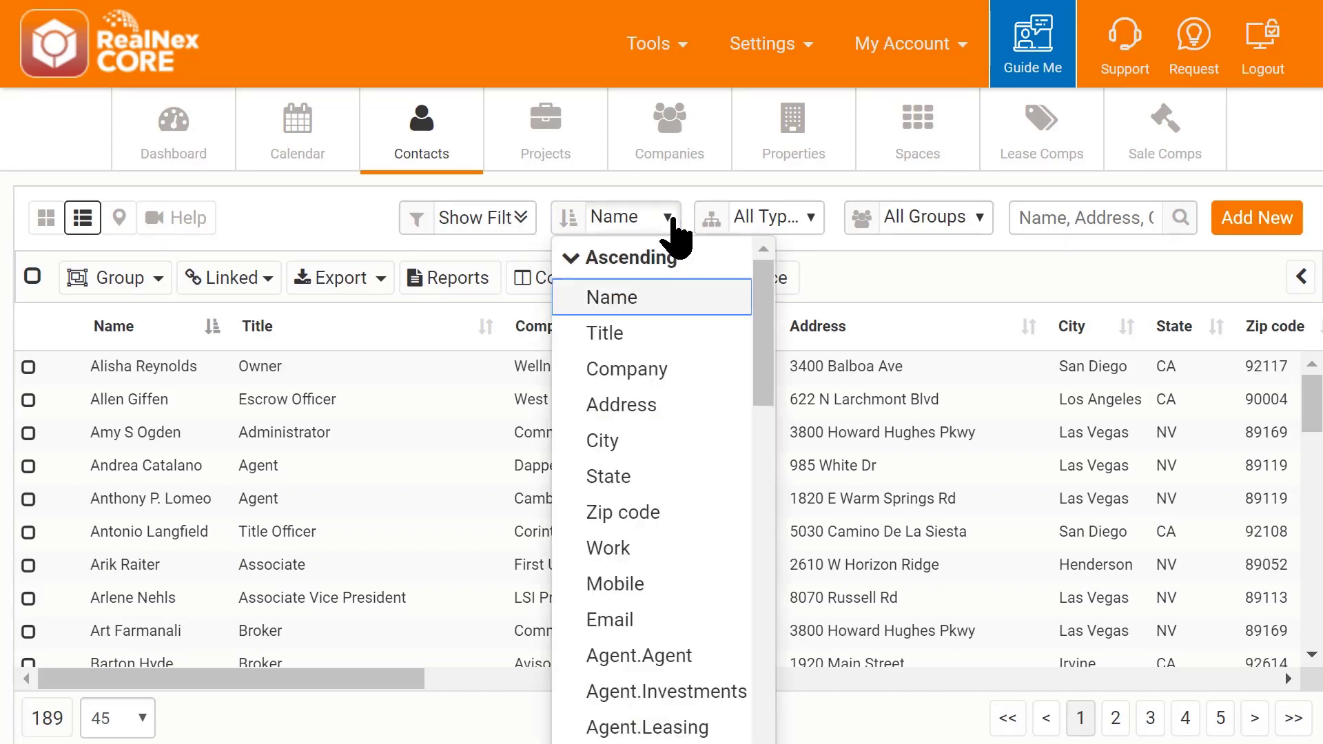
left_click(610, 297)
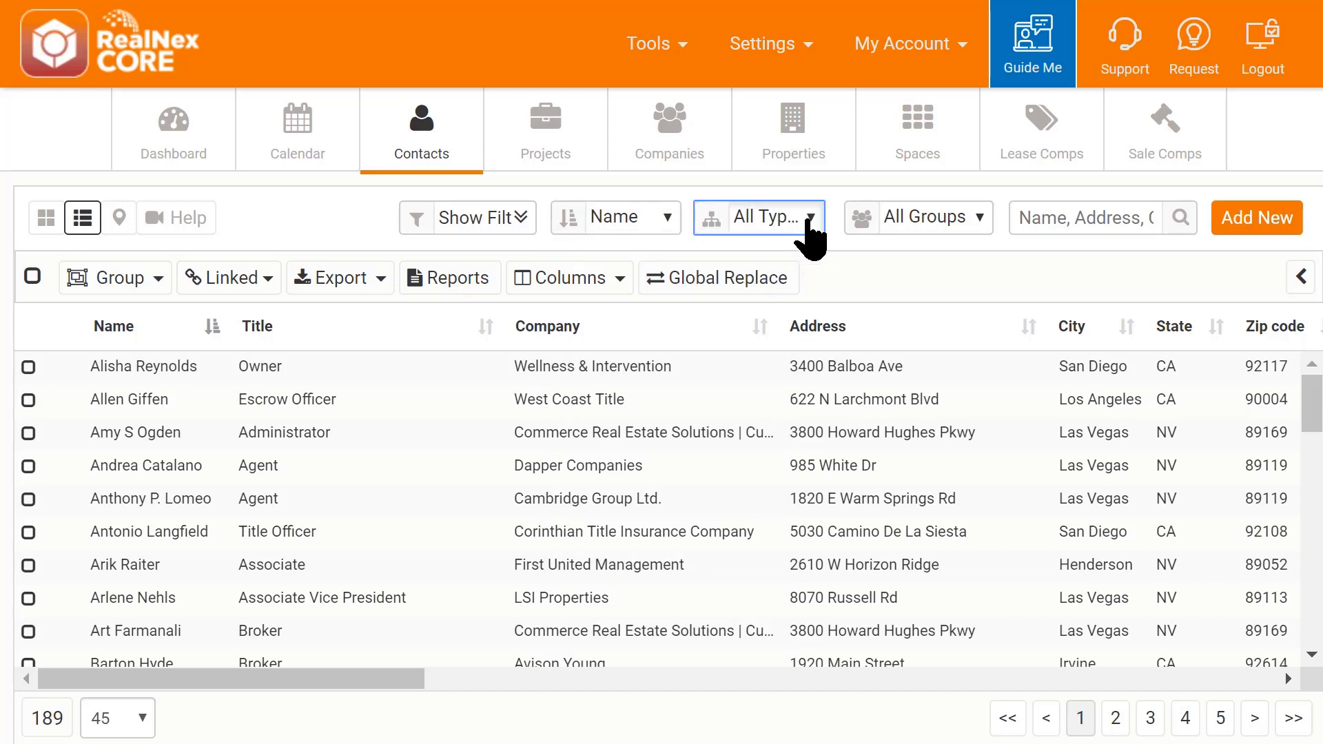
left_click(756, 217)
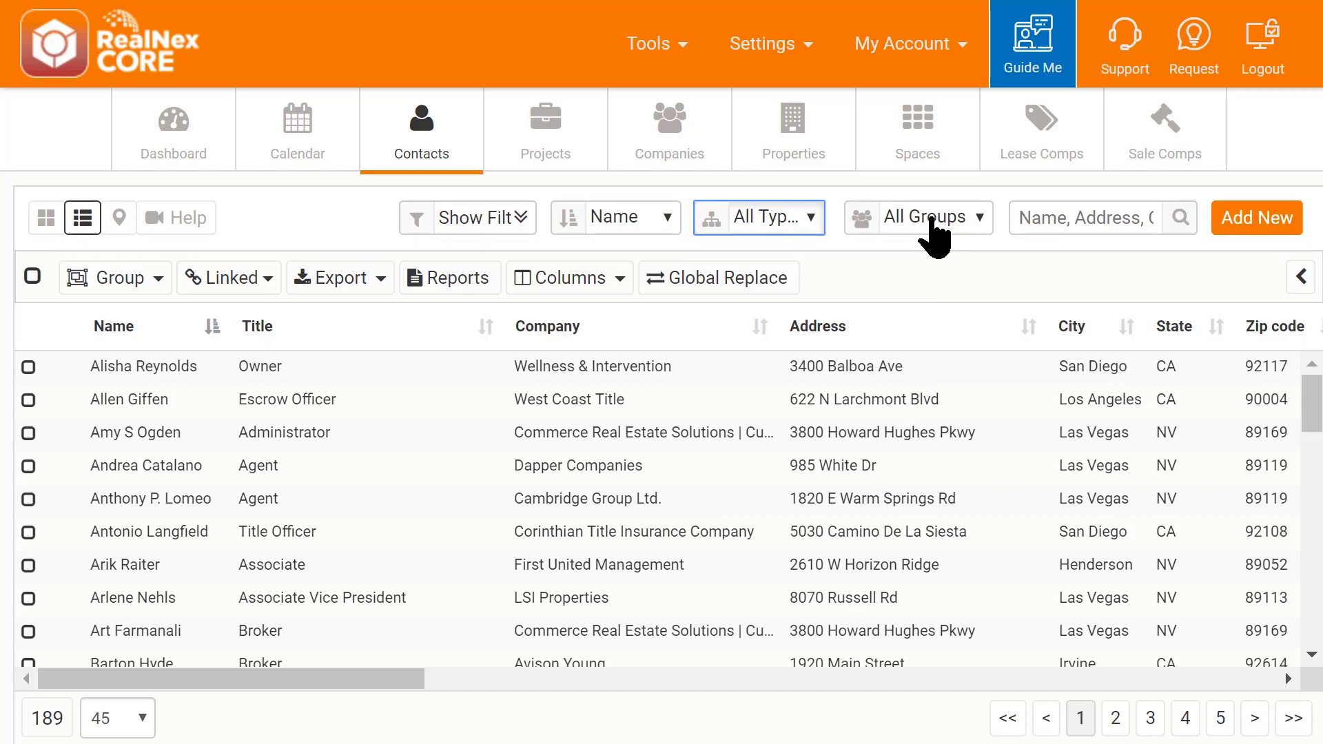
left_click(917, 218)
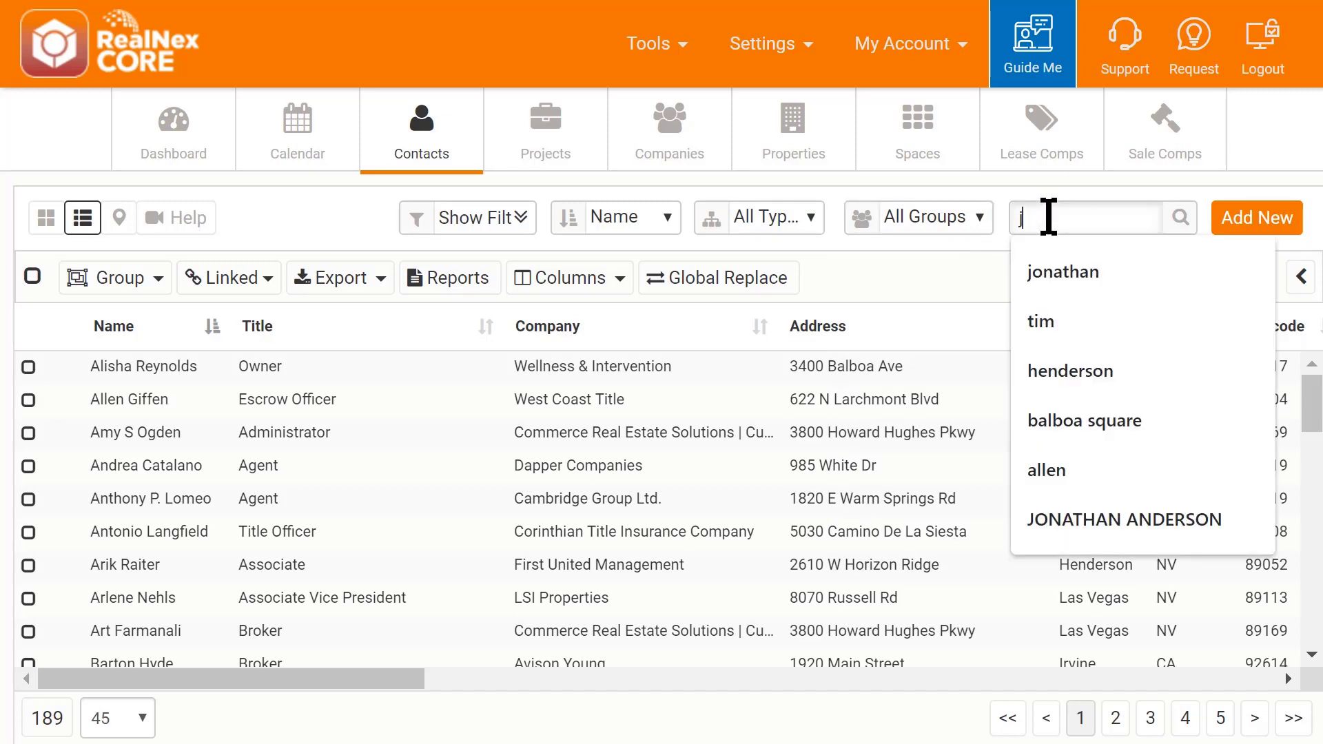
left_click(1178, 217)
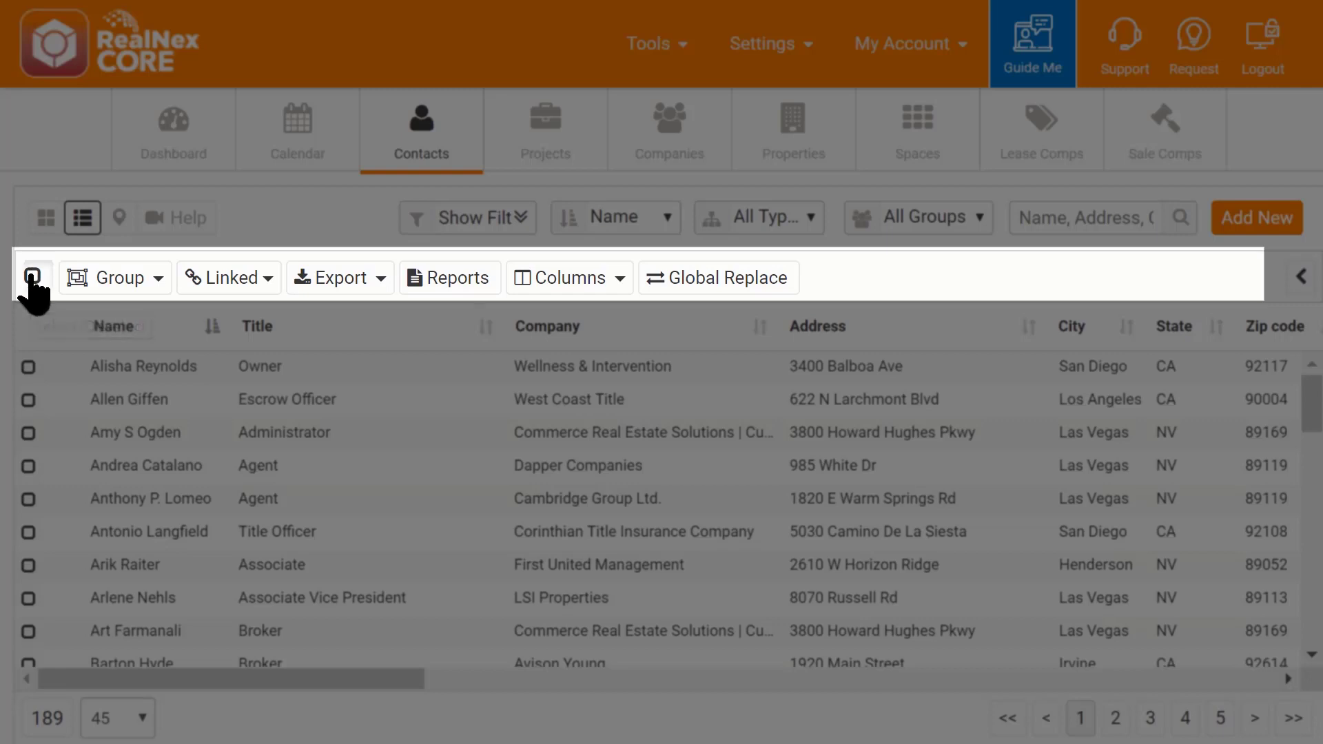
Step: Select all 45 contacts on the page and preview the Group options
left_click(33, 277)
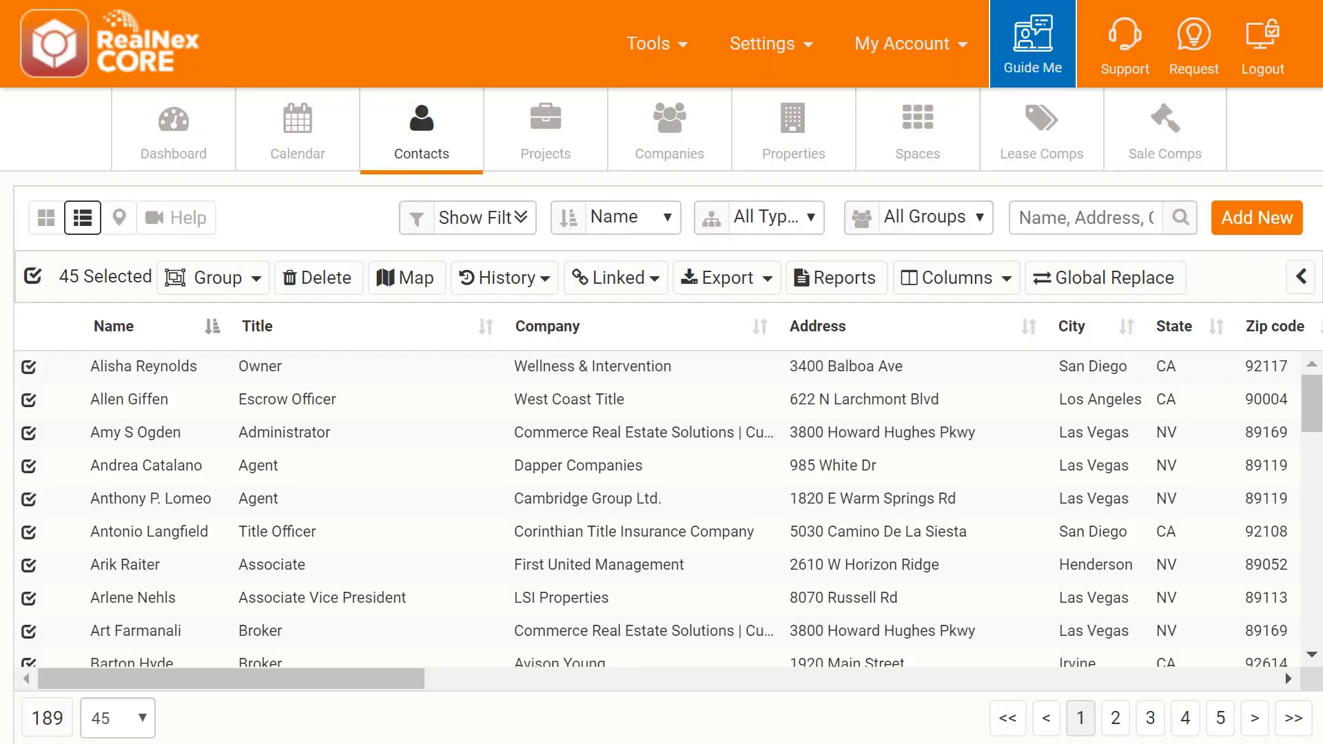
left_click(211, 277)
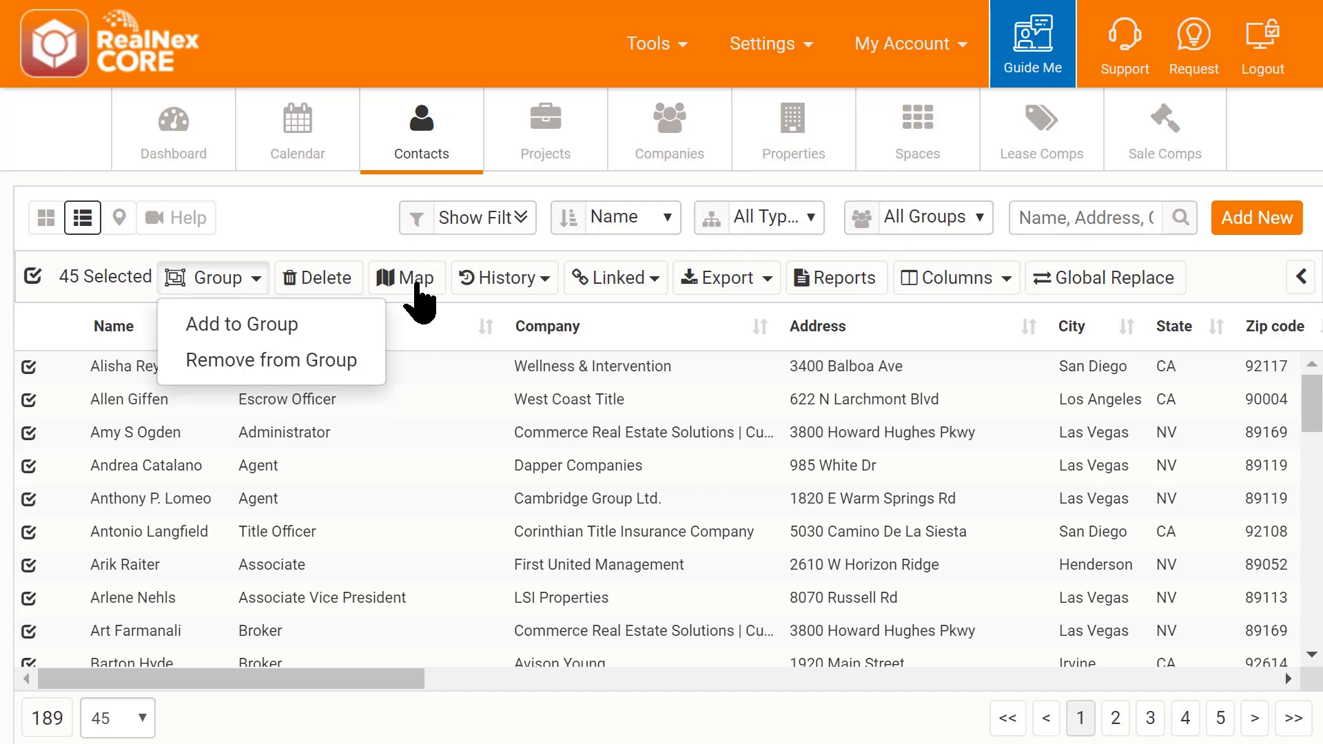
Step: Preview the Linked records and Export format menus for the selected contacts
left_click(614, 277)
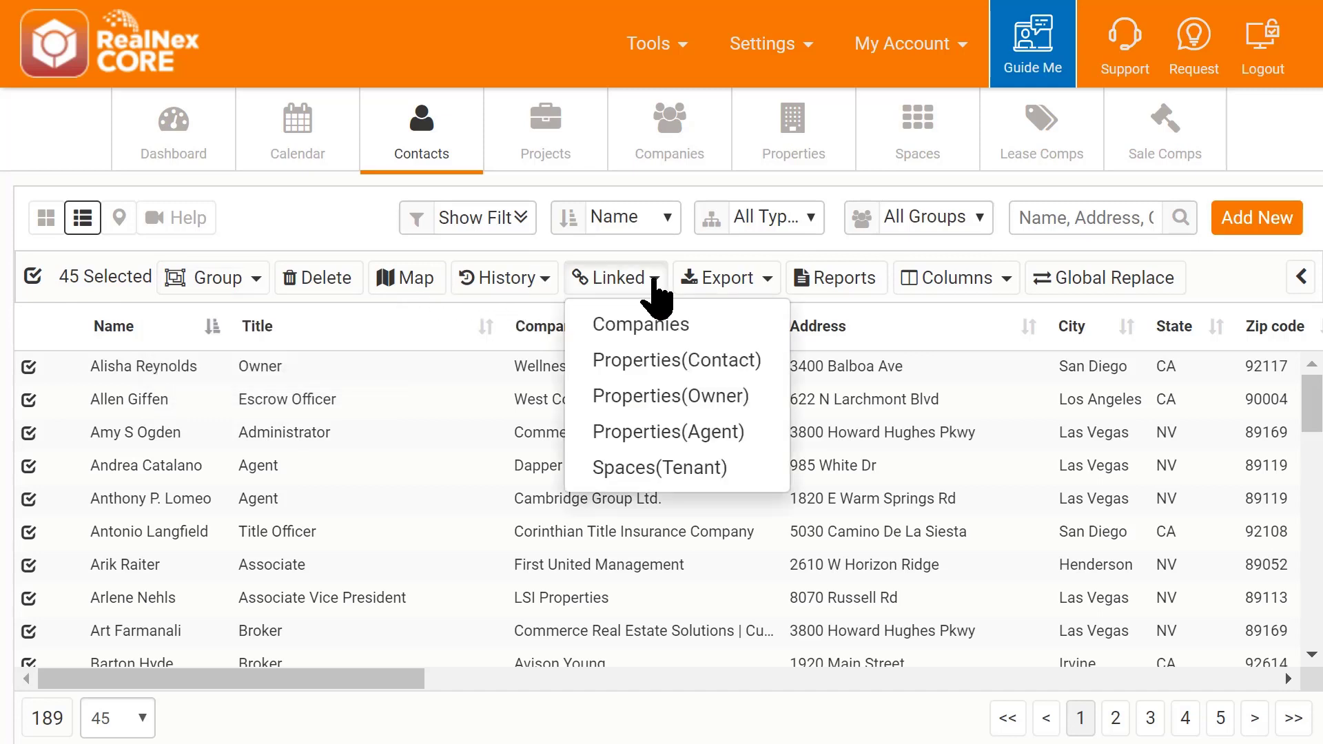
left_click(723, 277)
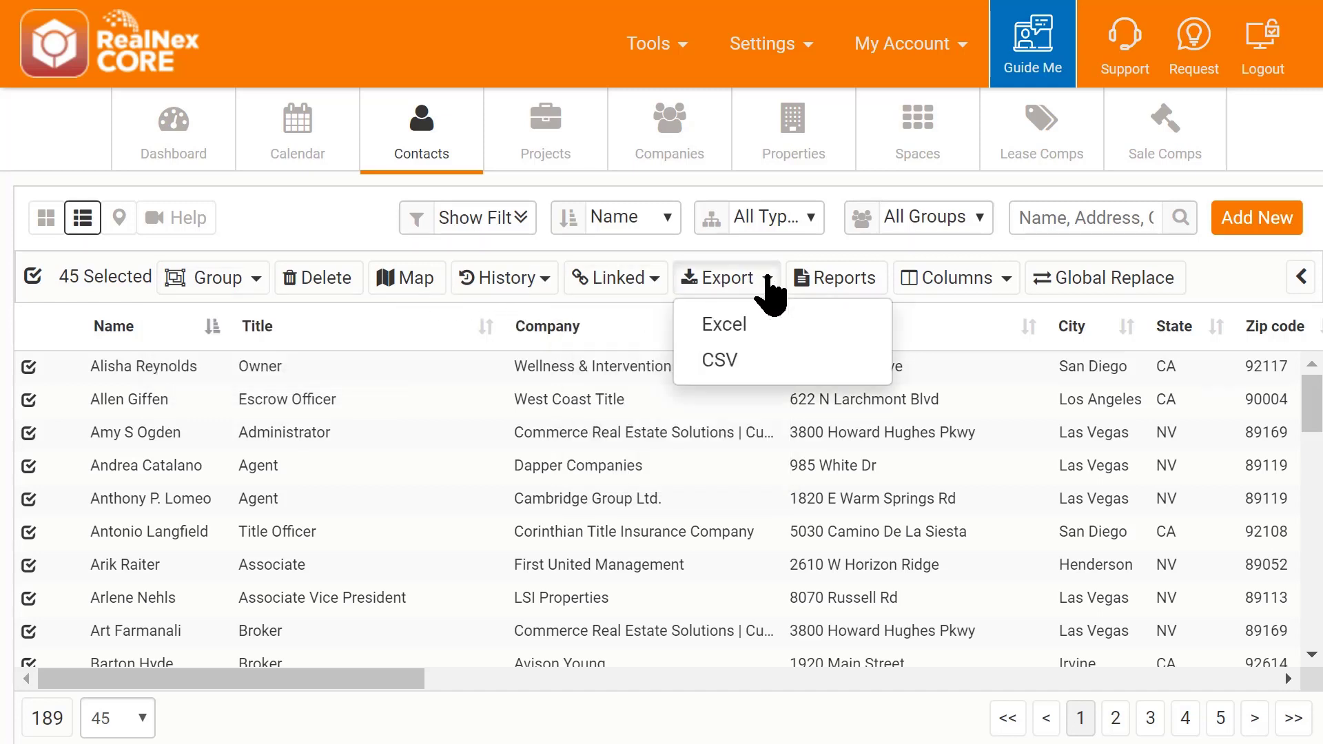
mouse_move(1000, 295)
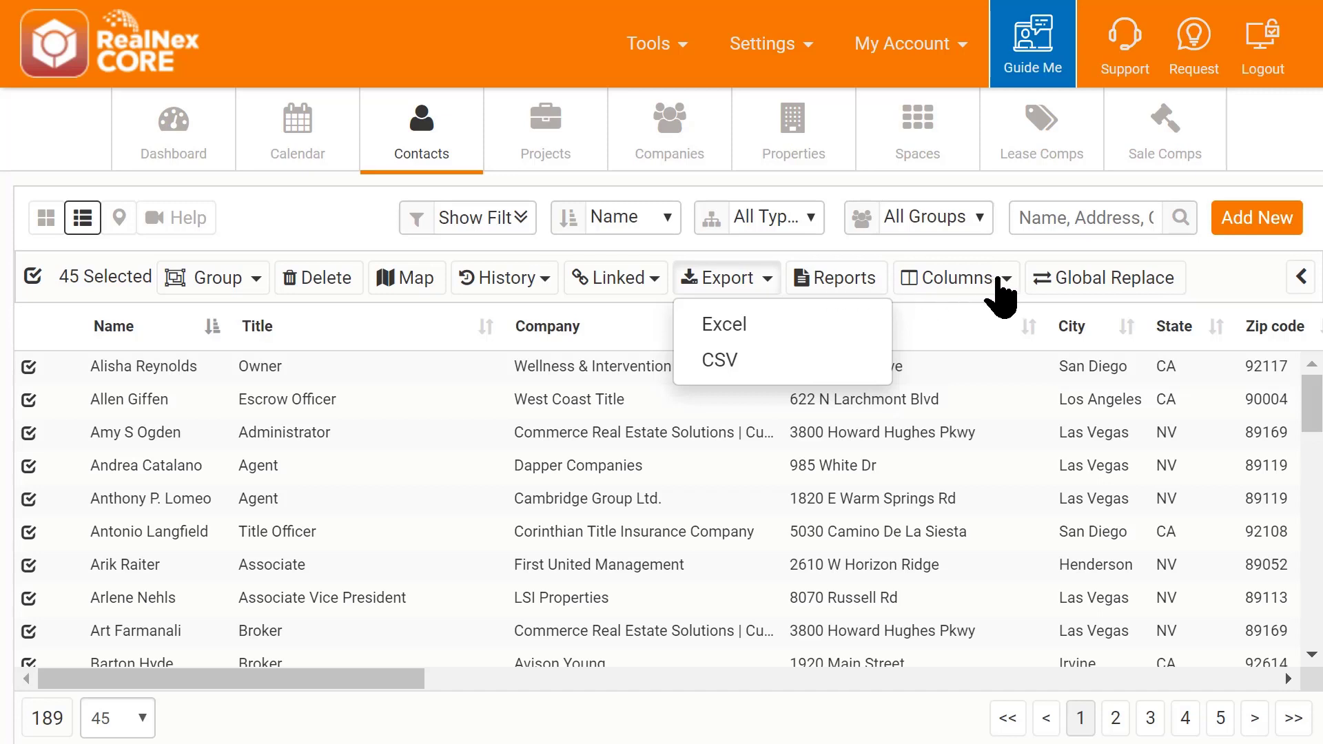
left_click(955, 277)
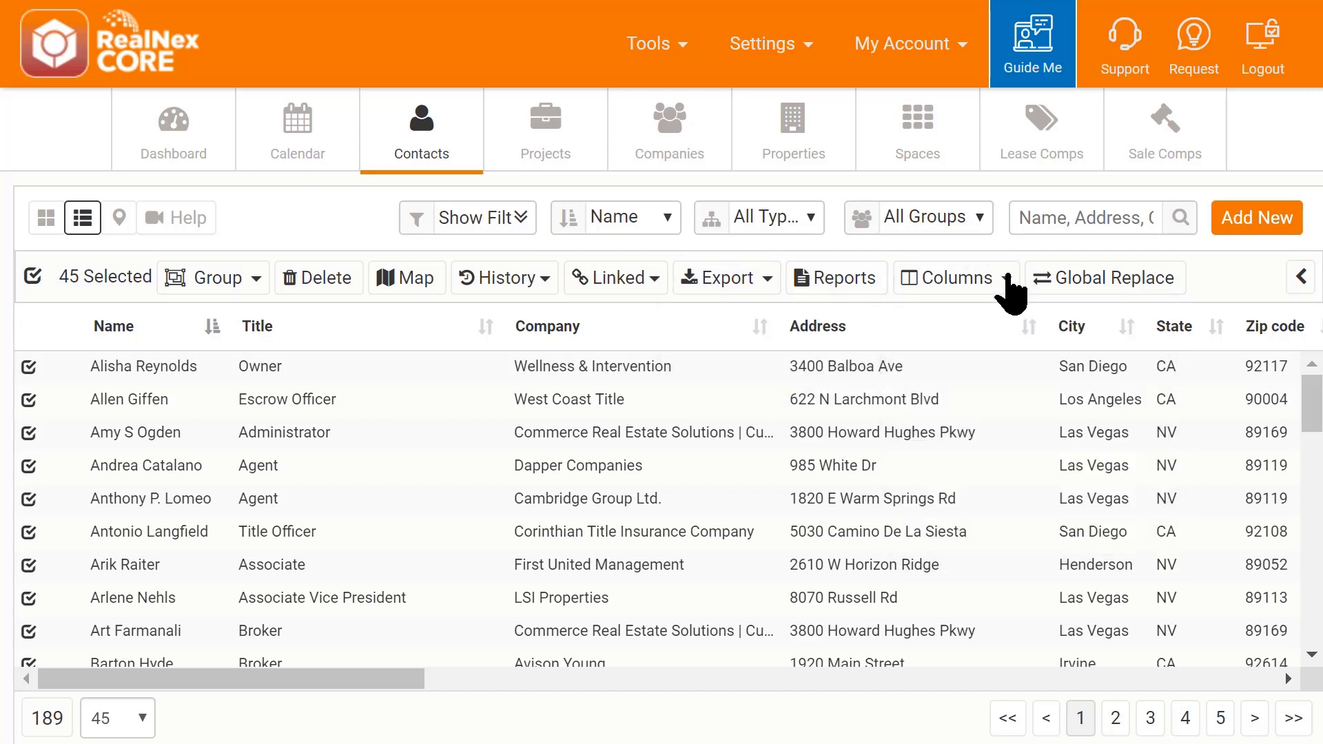
mouse_move(1167, 312)
type("west coast")
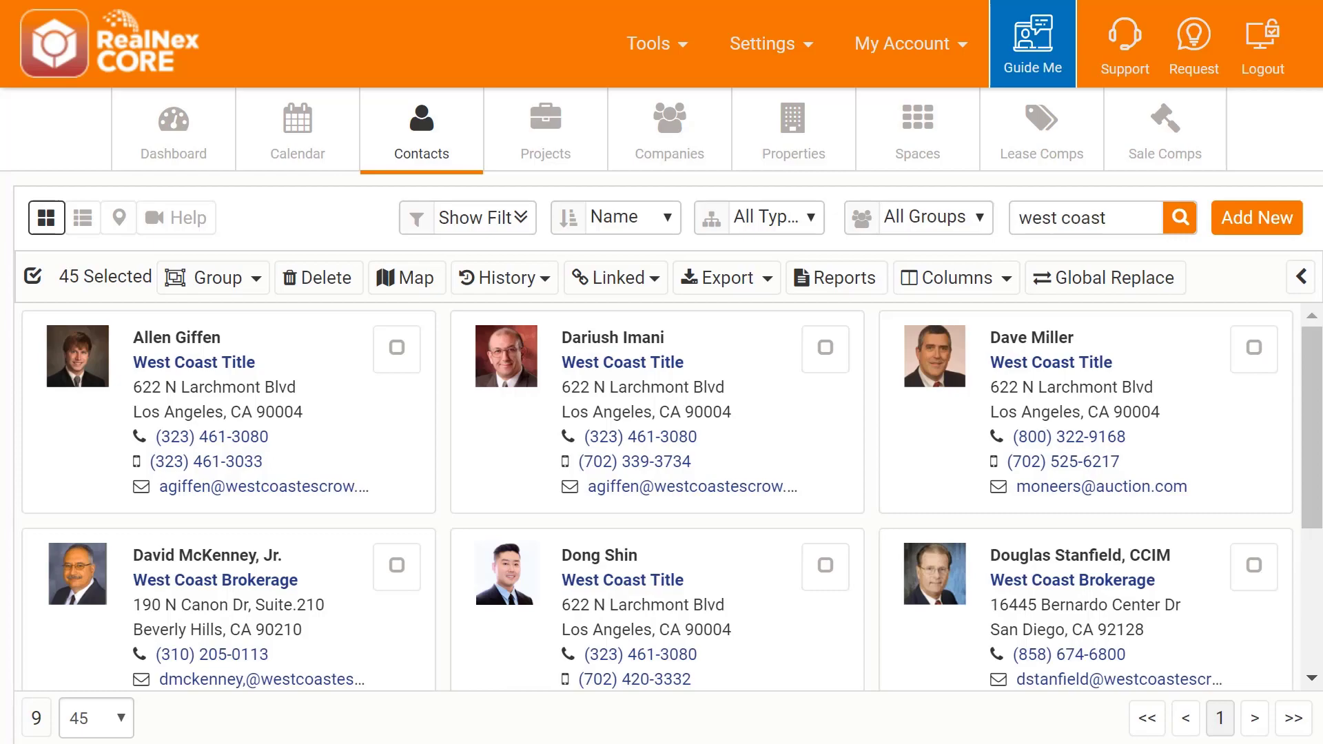
mouse_move(193, 362)
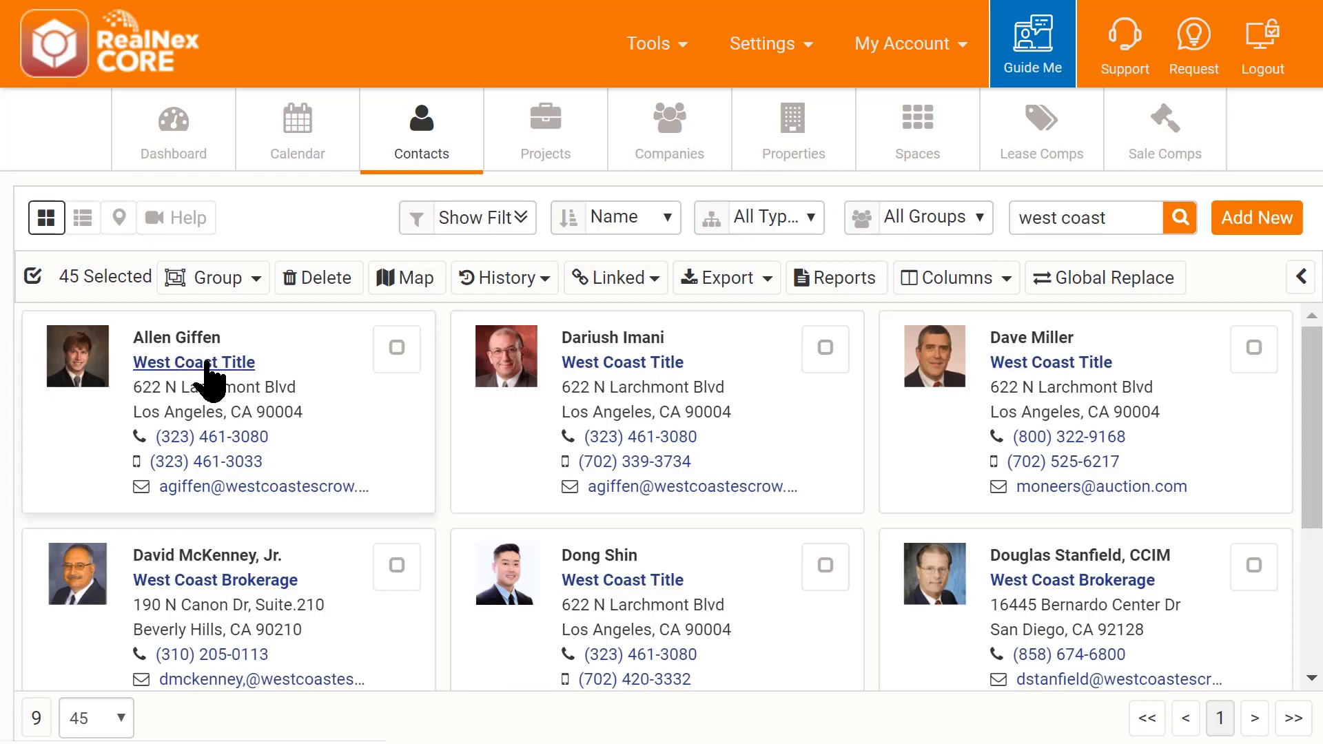
left_click(193, 363)
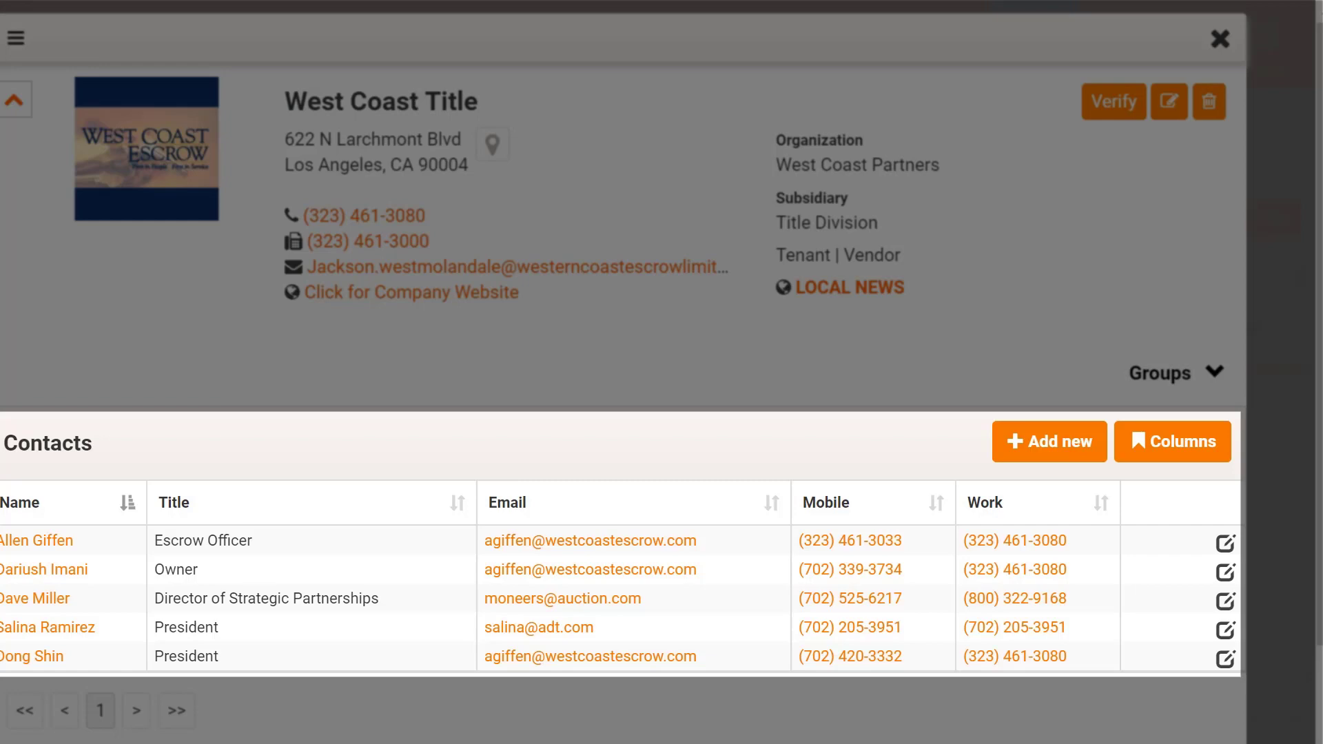
left_click(1216, 39)
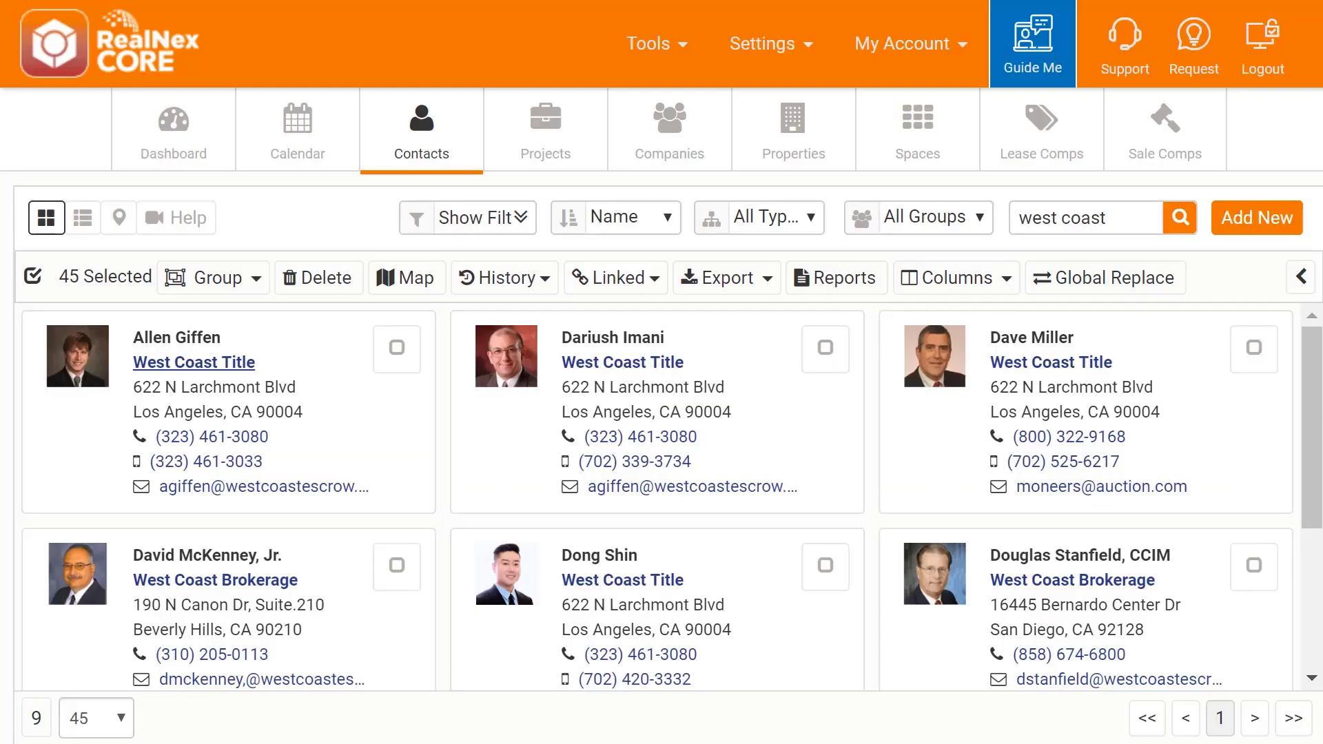
left_click(212, 437)
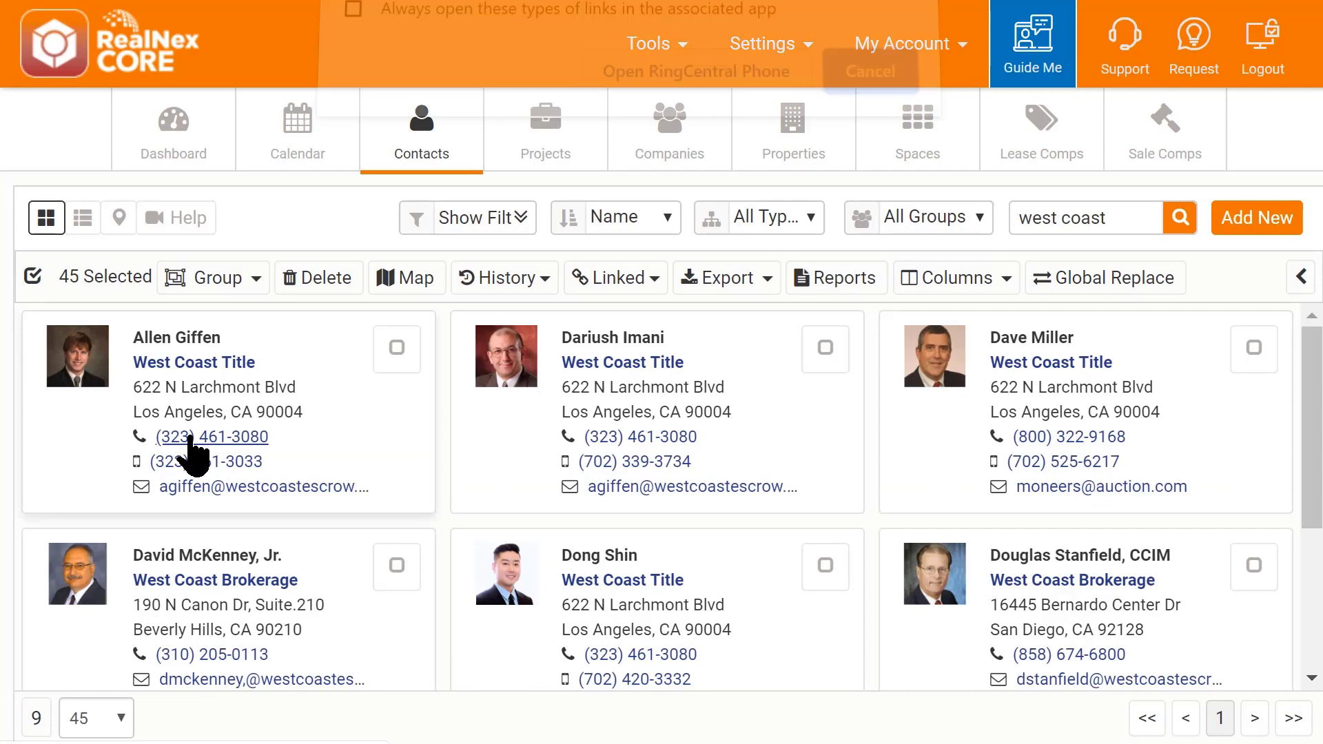
left_click(258, 486)
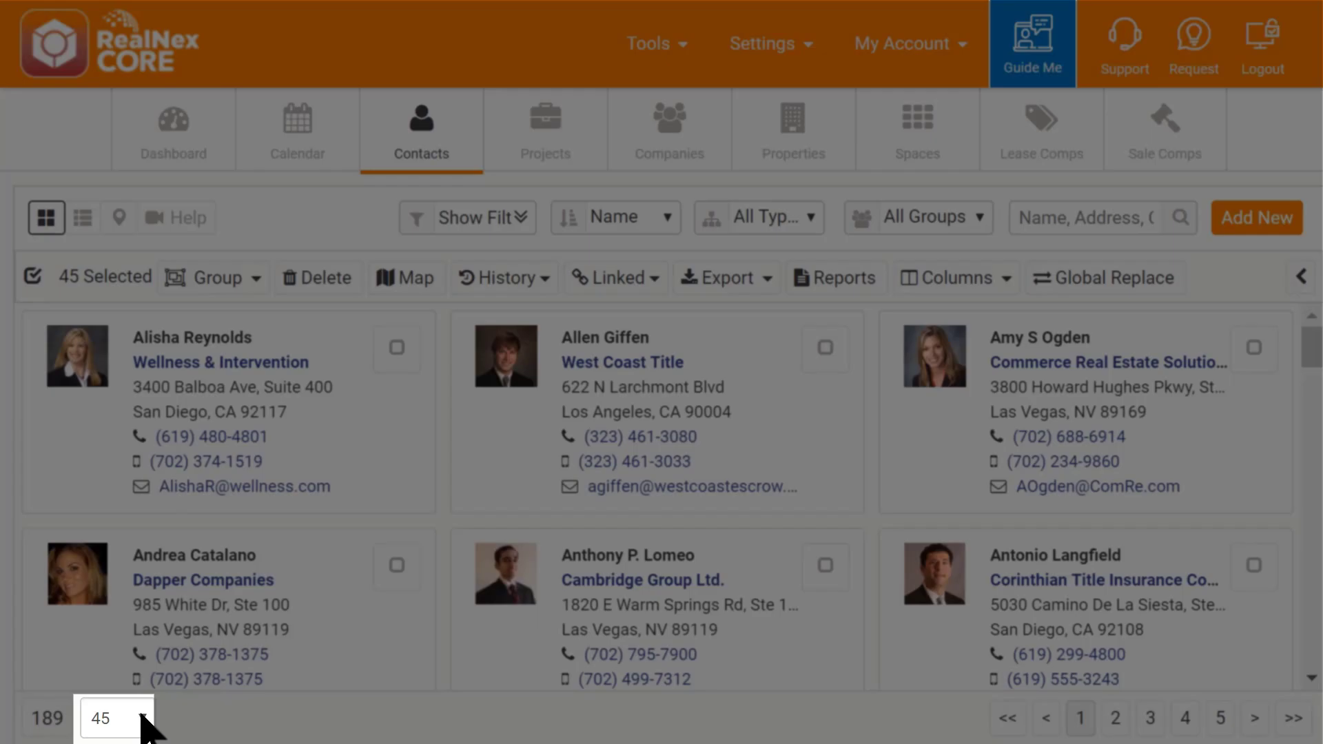
Step: Keep the page size at 45 contacts per page from the page-size choices
left_click(113, 718)
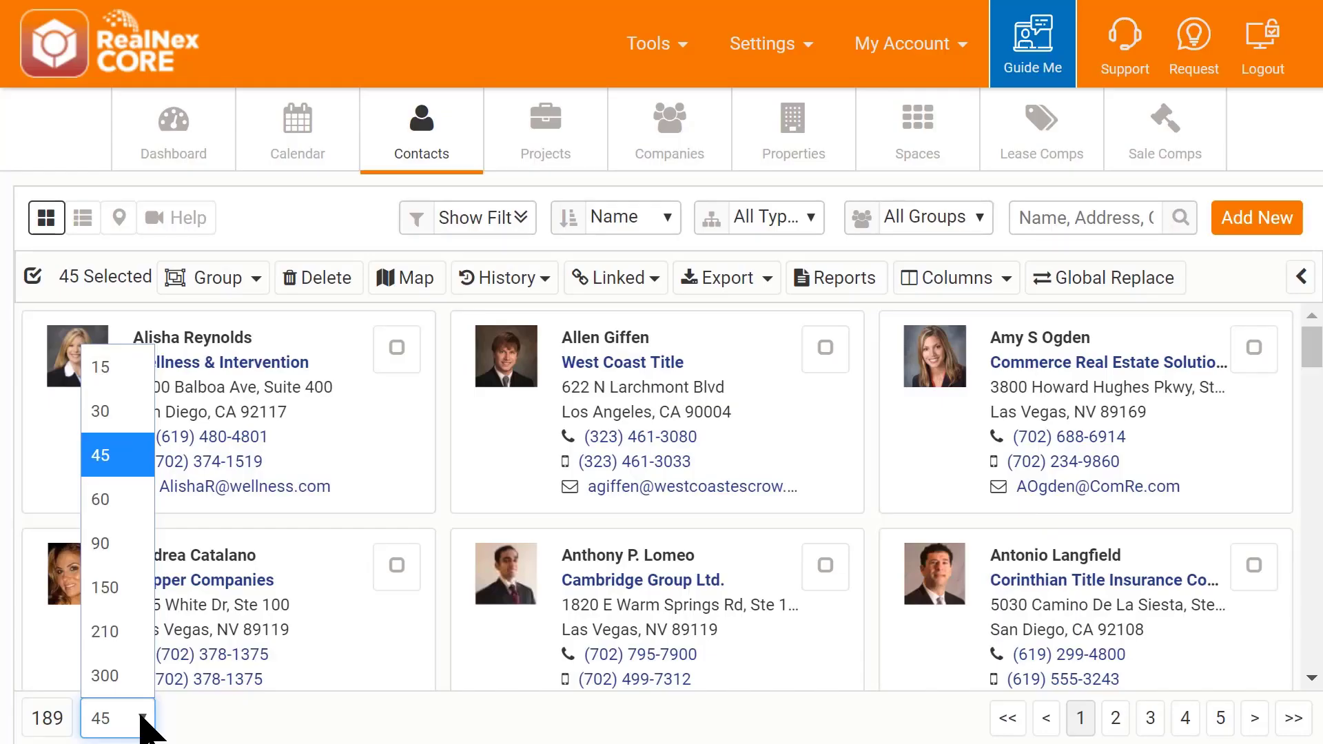
left_click(99, 454)
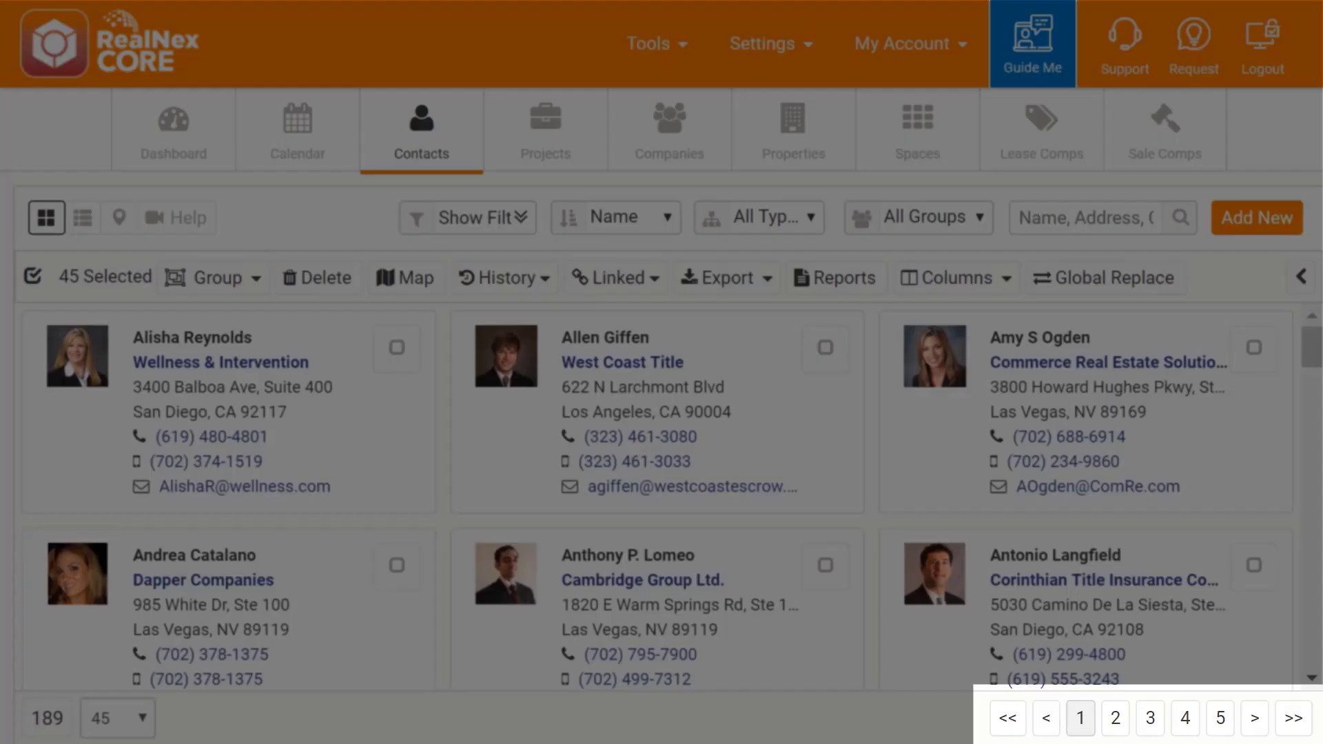
mouse_move(1113, 718)
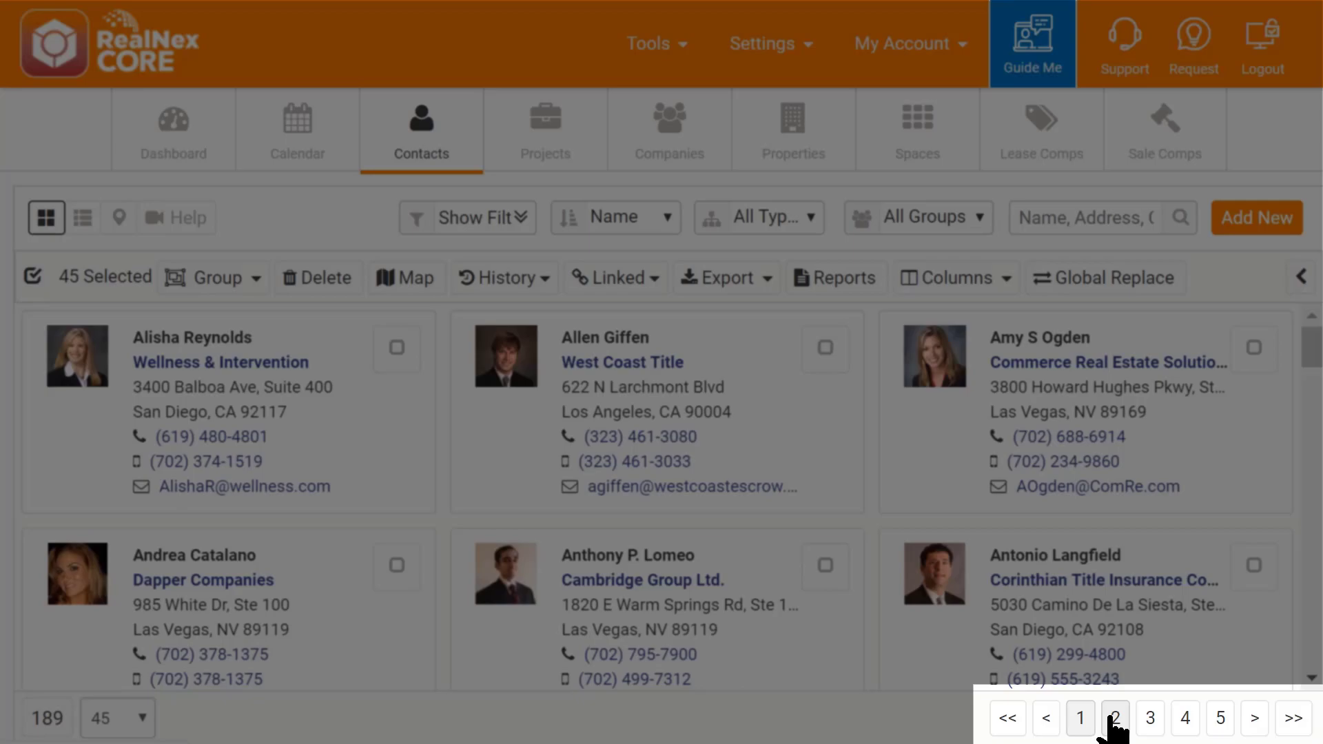
left_click(1113, 718)
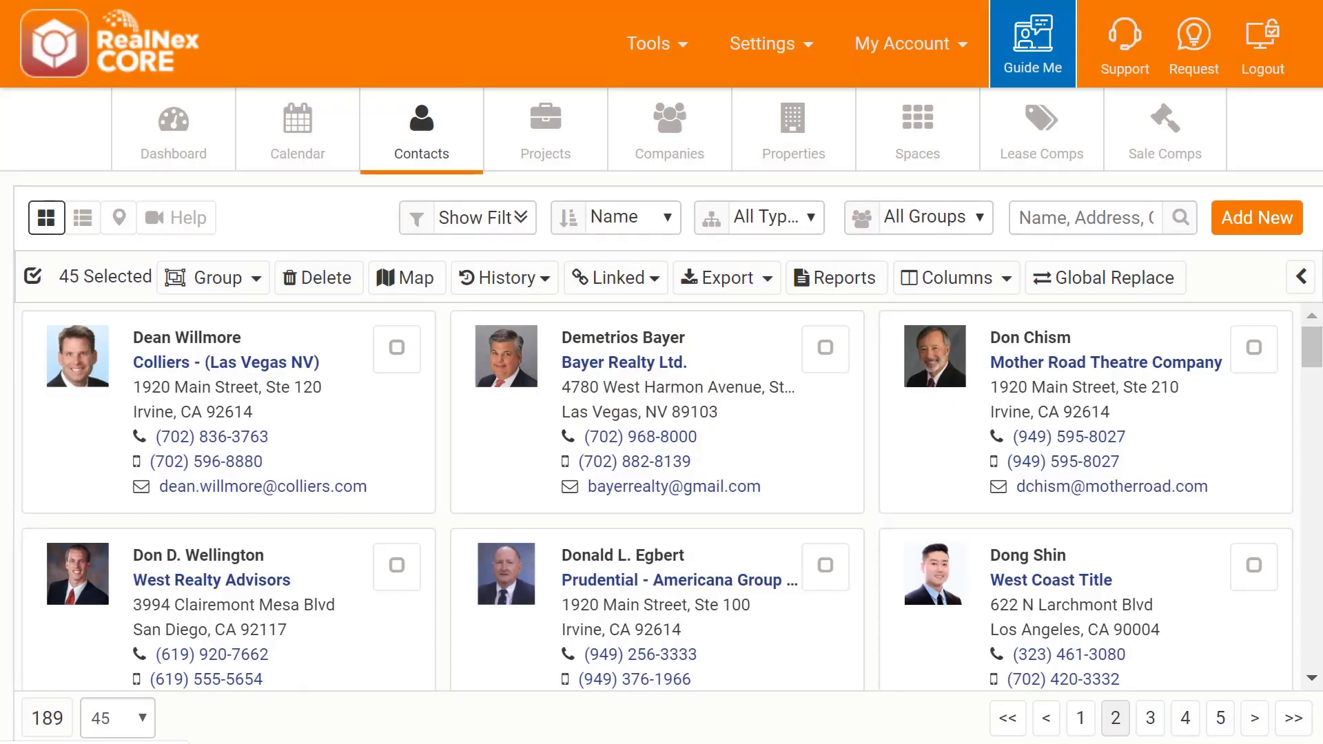
left_click(1148, 718)
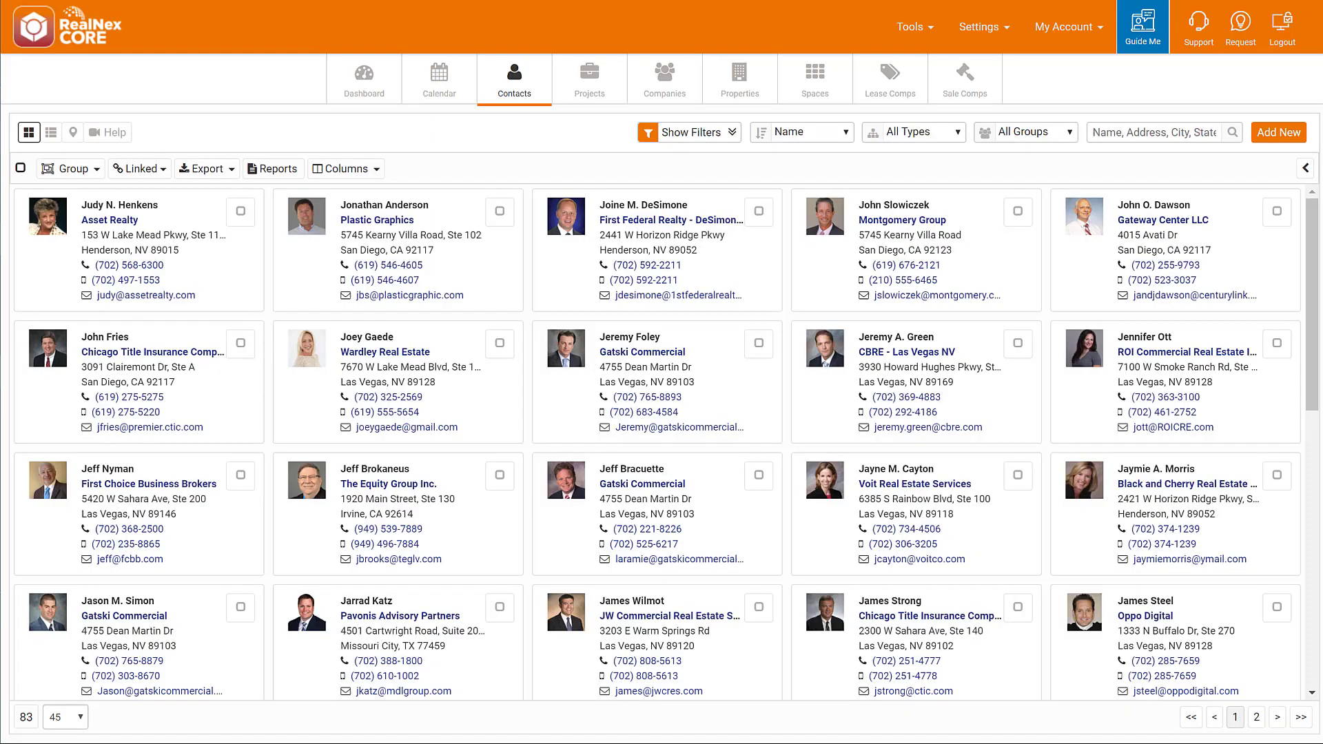
left_click(51, 132)
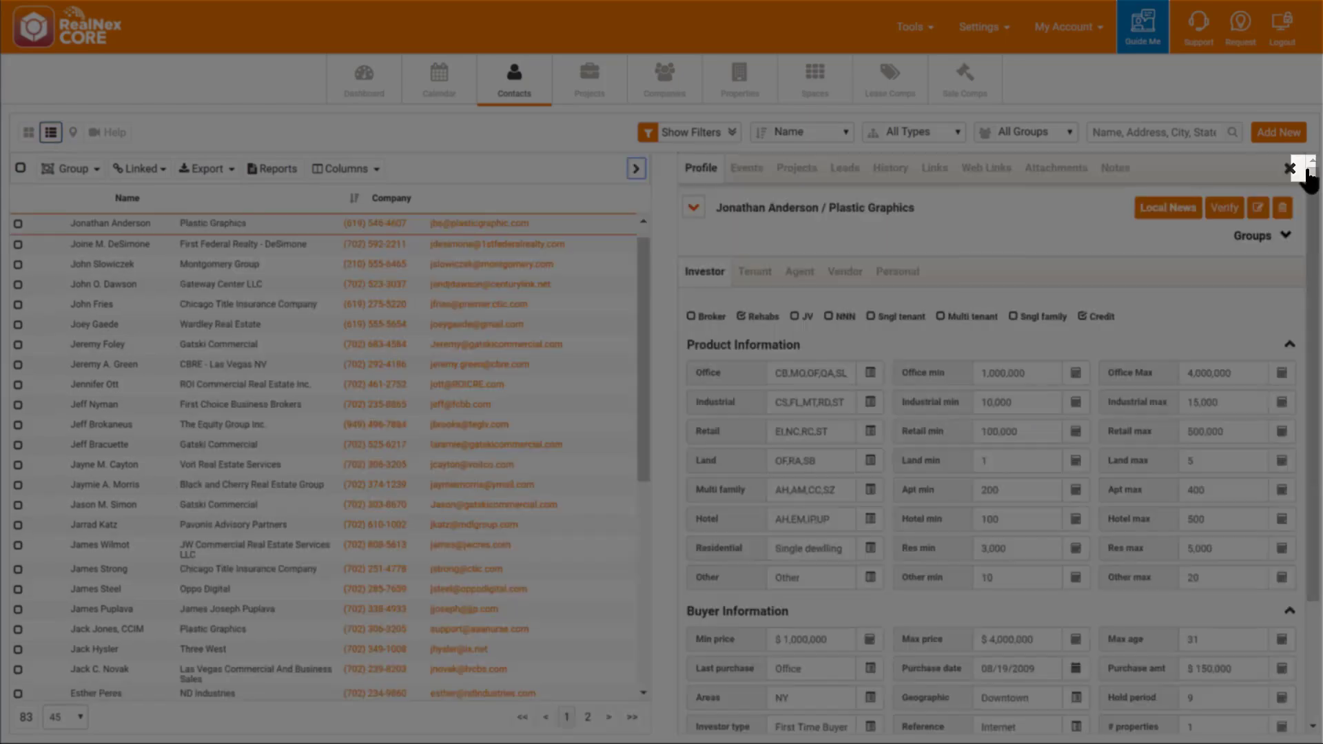
left_click(344, 168)
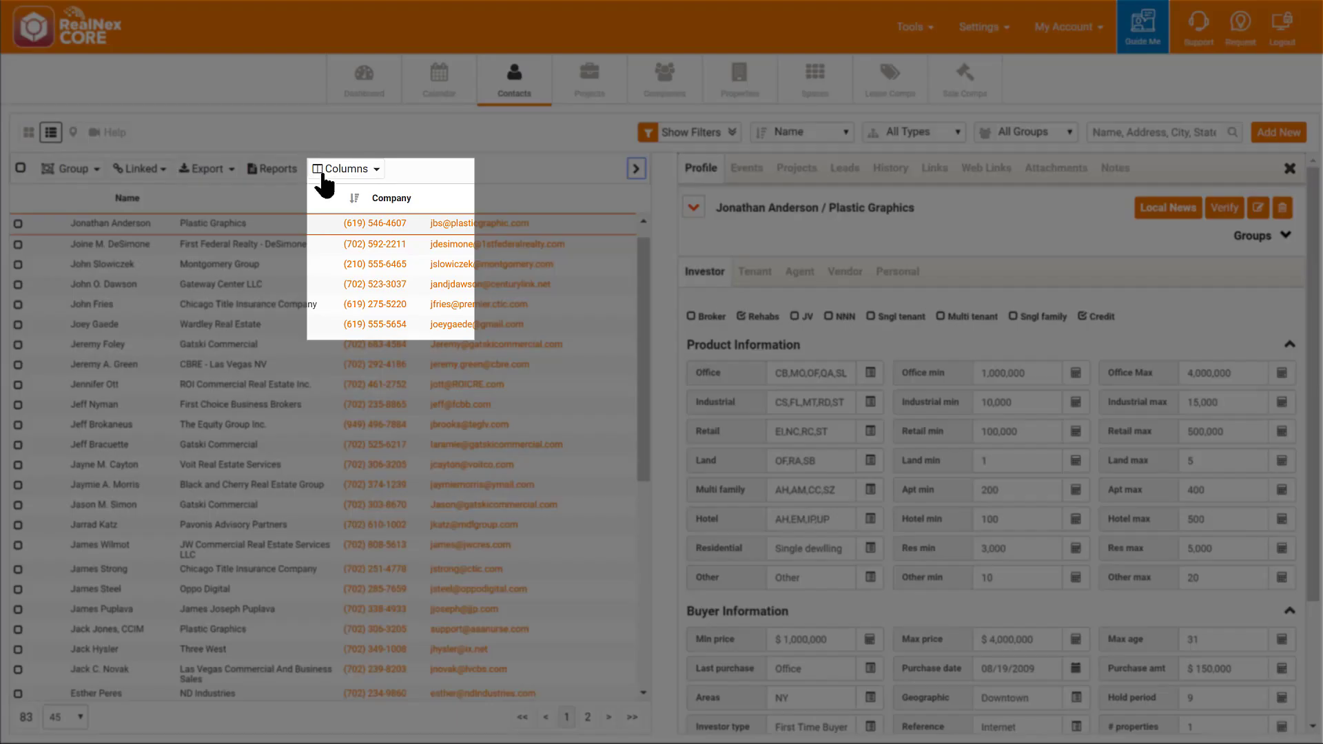
left_click(347, 168)
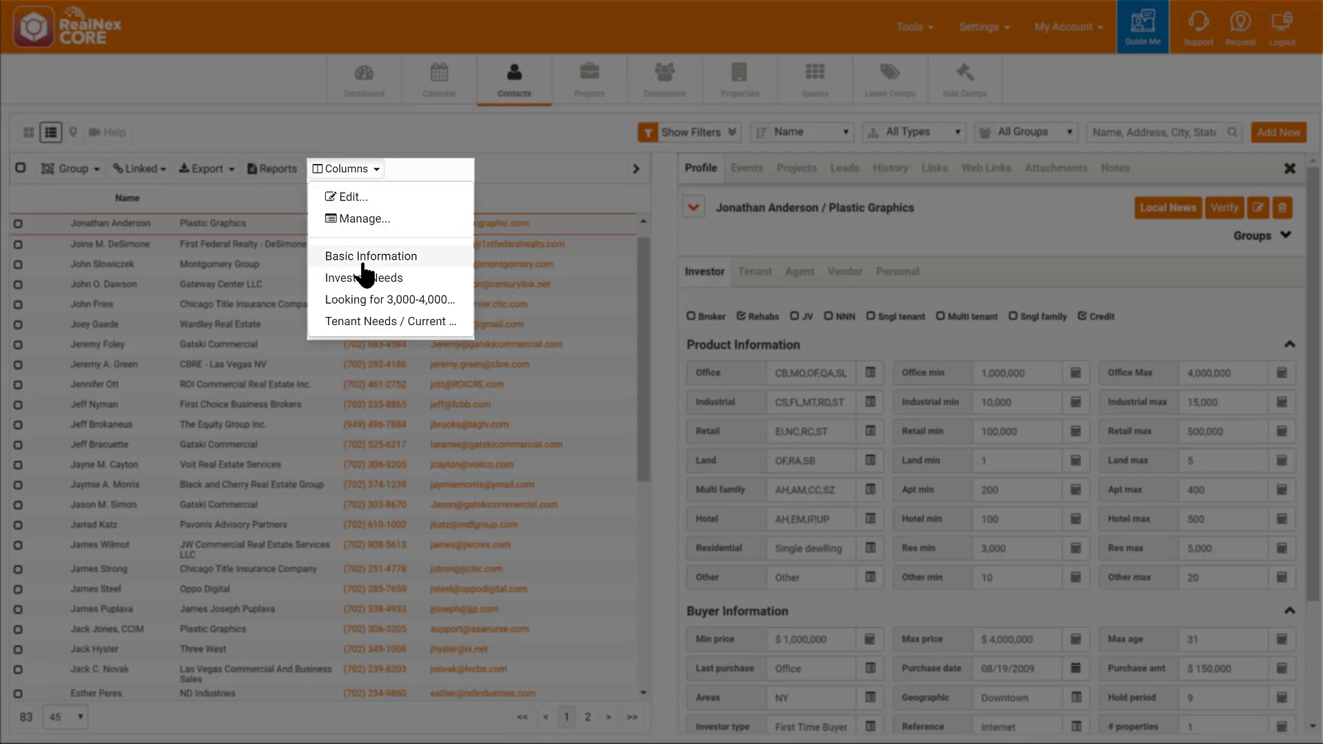
mouse_move(365, 320)
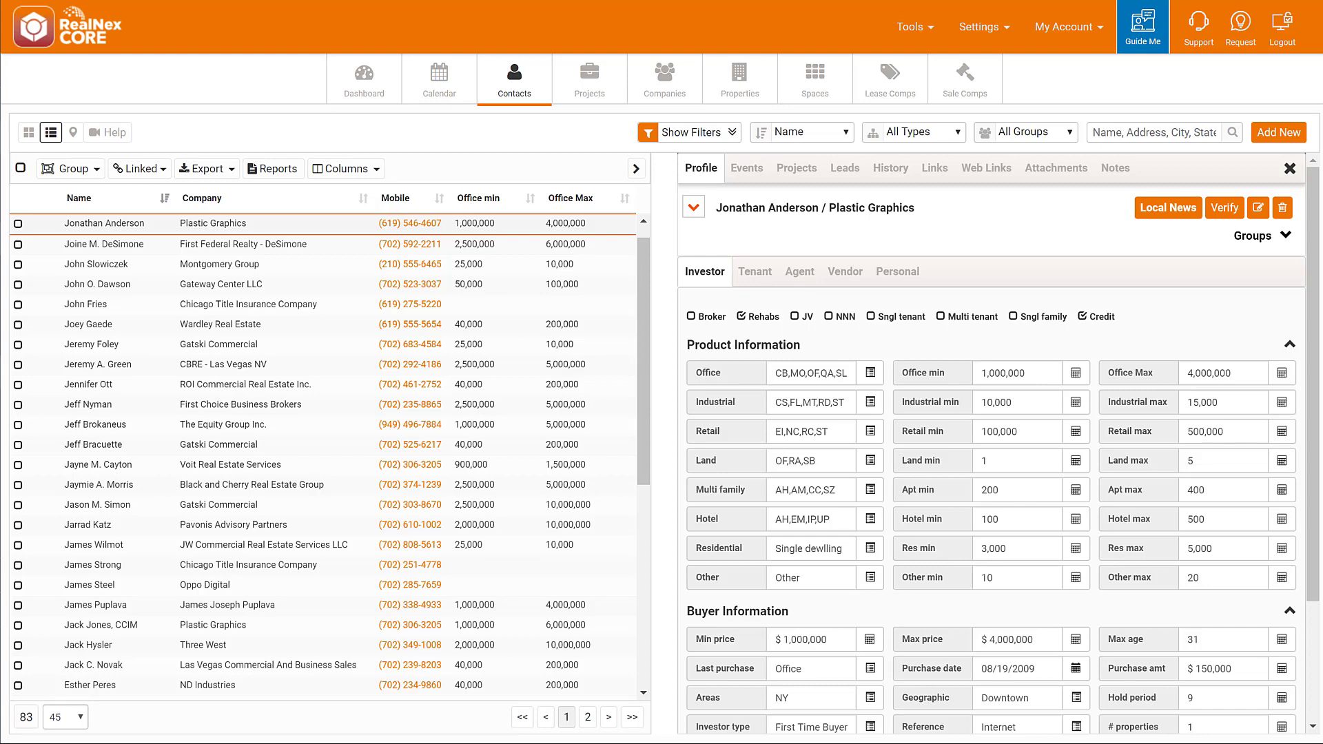
mouse_move(889, 168)
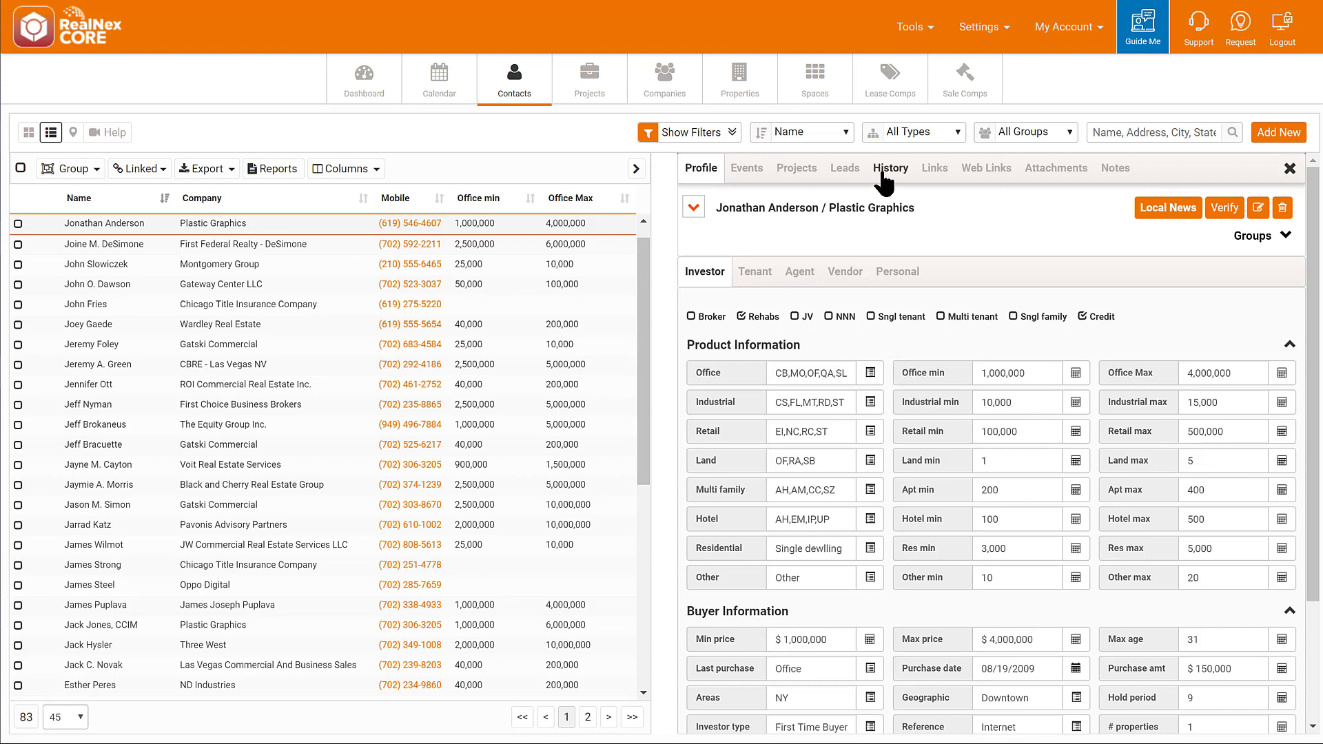
left_click(890, 168)
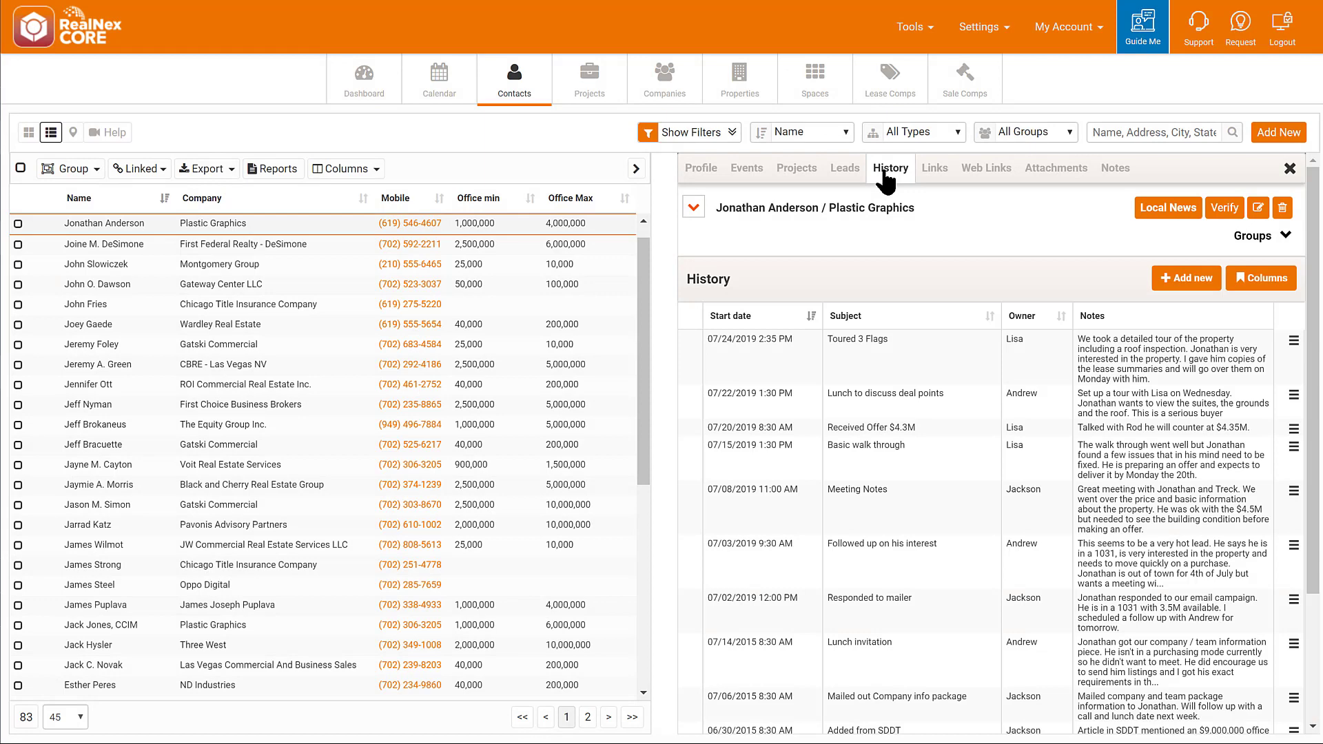
mouse_move(329, 165)
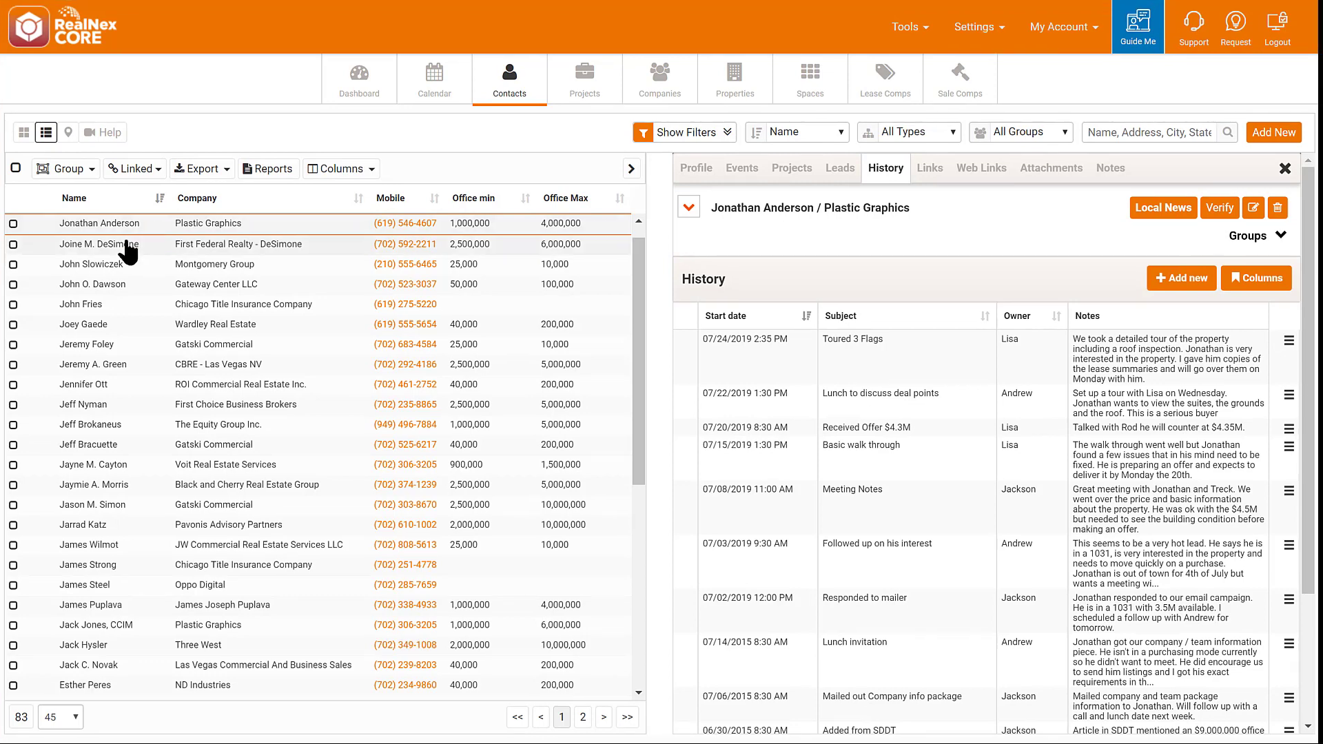
left_click(104, 243)
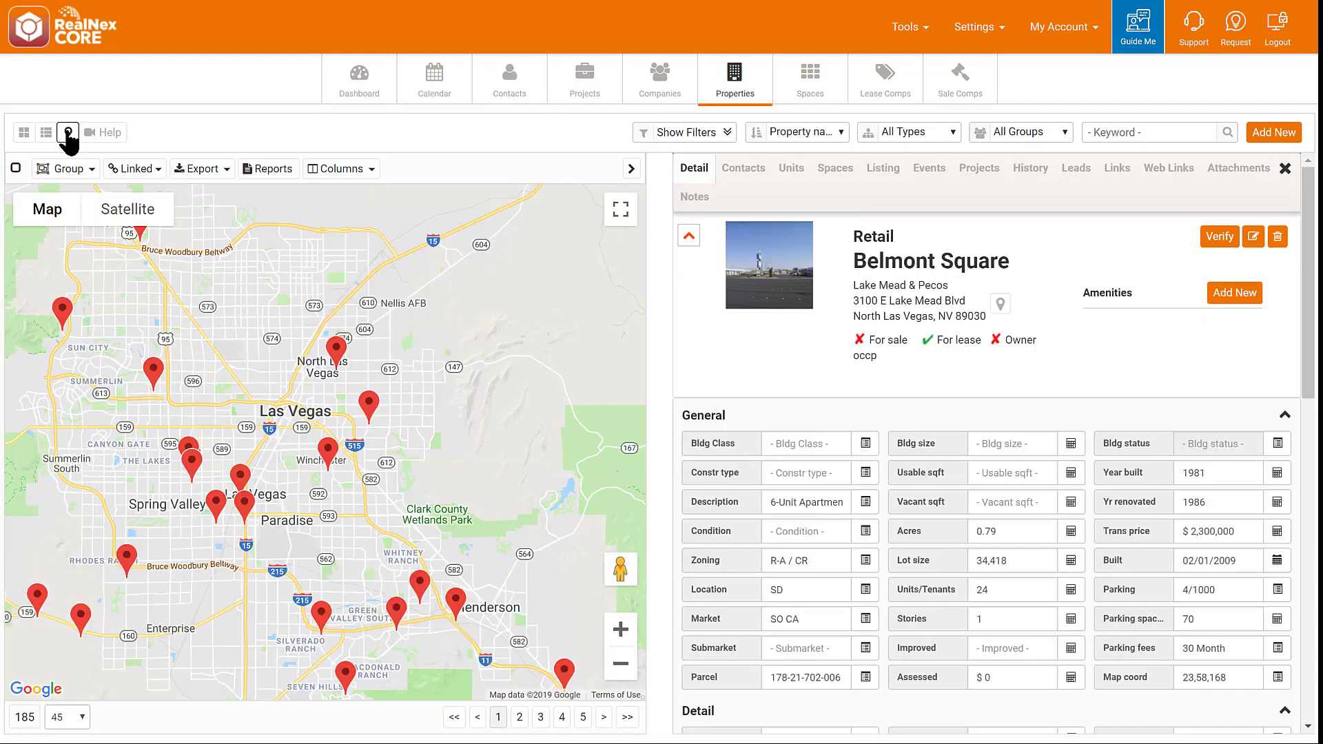
Step: Show properties as pins on a Las Vegas map and view the Henderson-area property's details
left_click(67, 132)
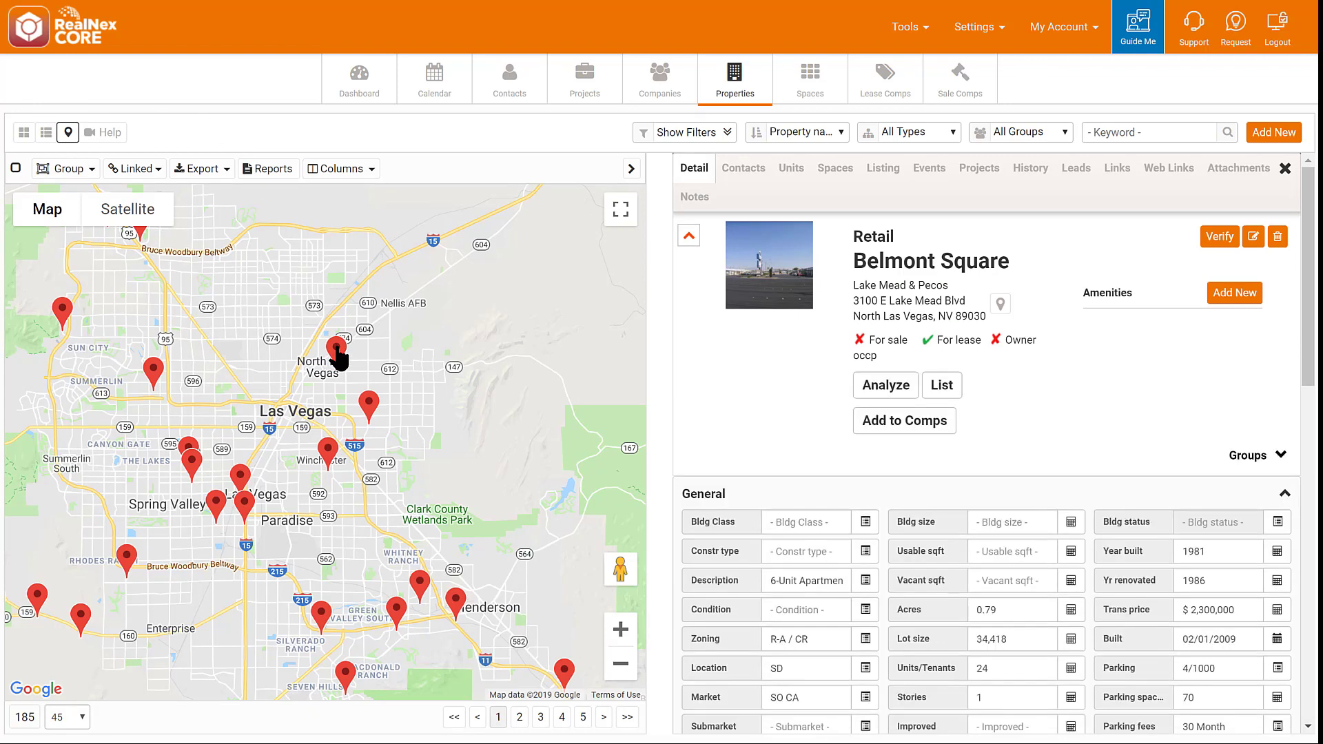
mouse_move(328, 456)
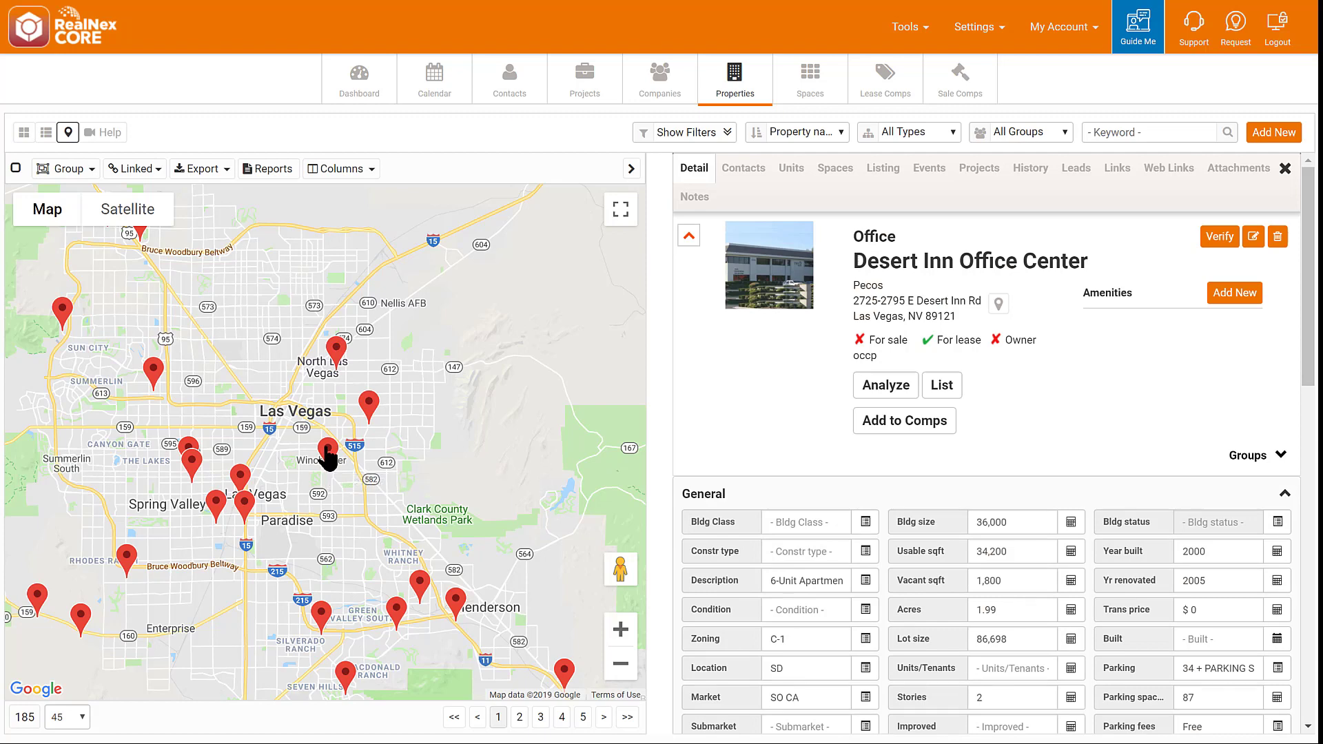
mouse_move(456, 608)
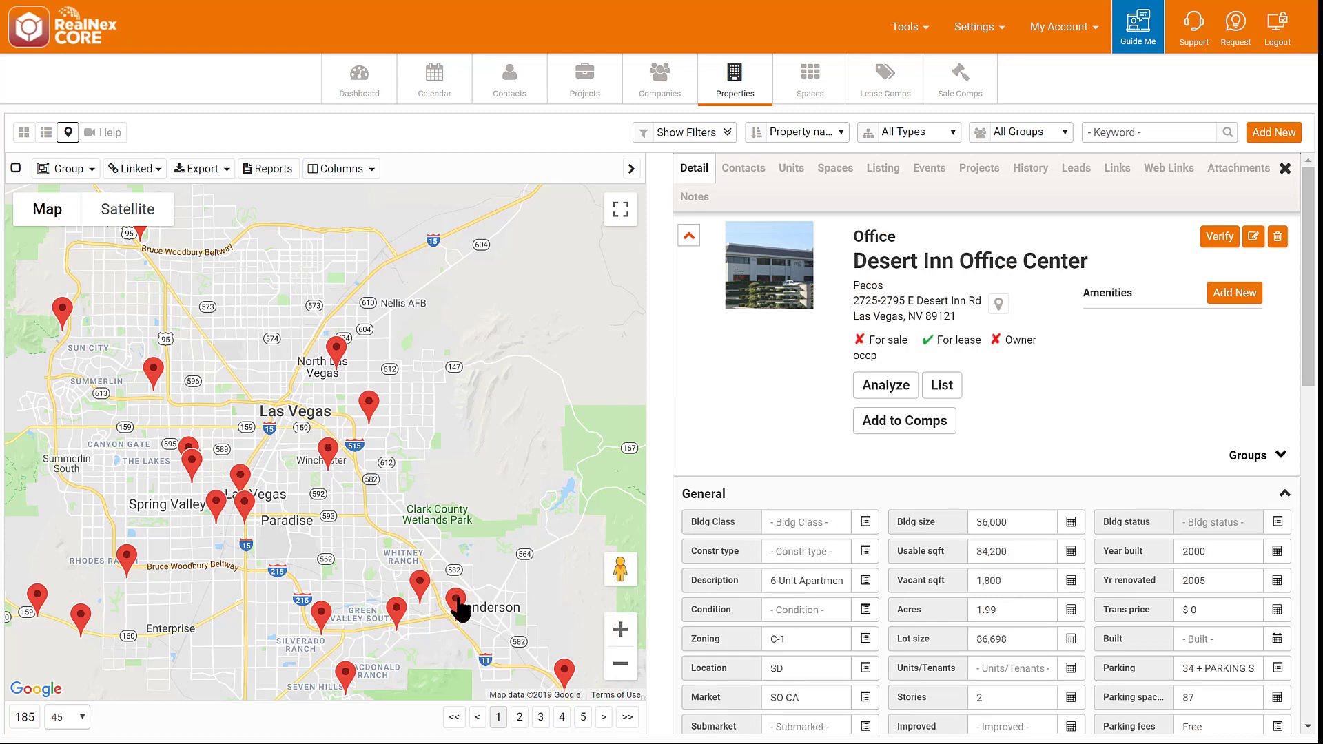
left_click(456, 606)
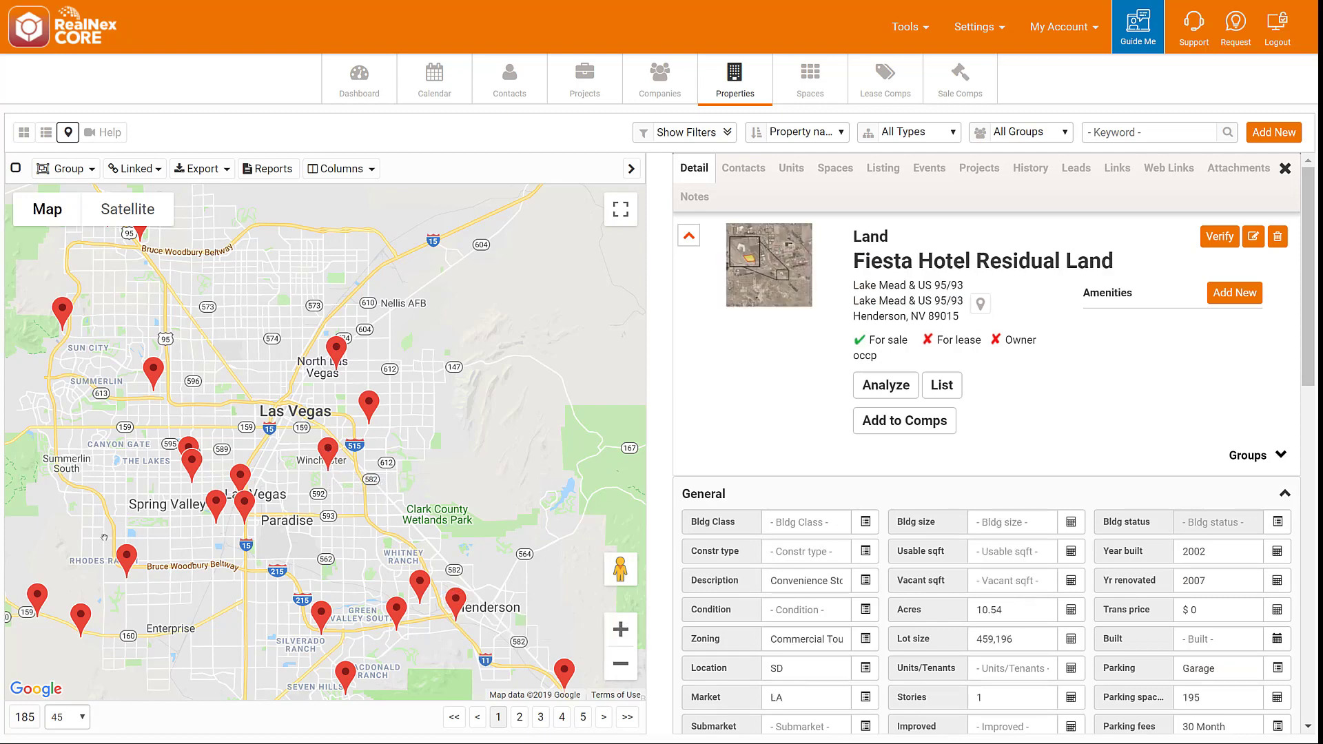
left_click(510, 78)
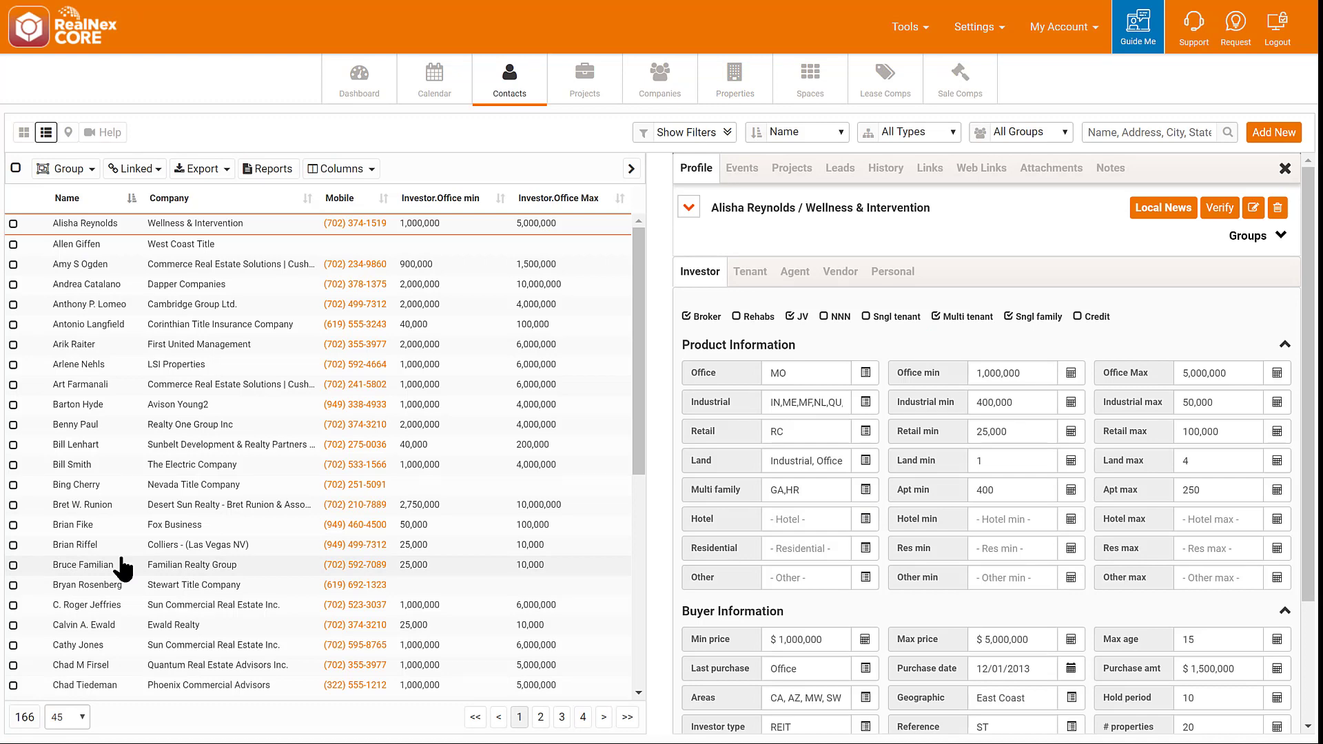
left_click(340, 168)
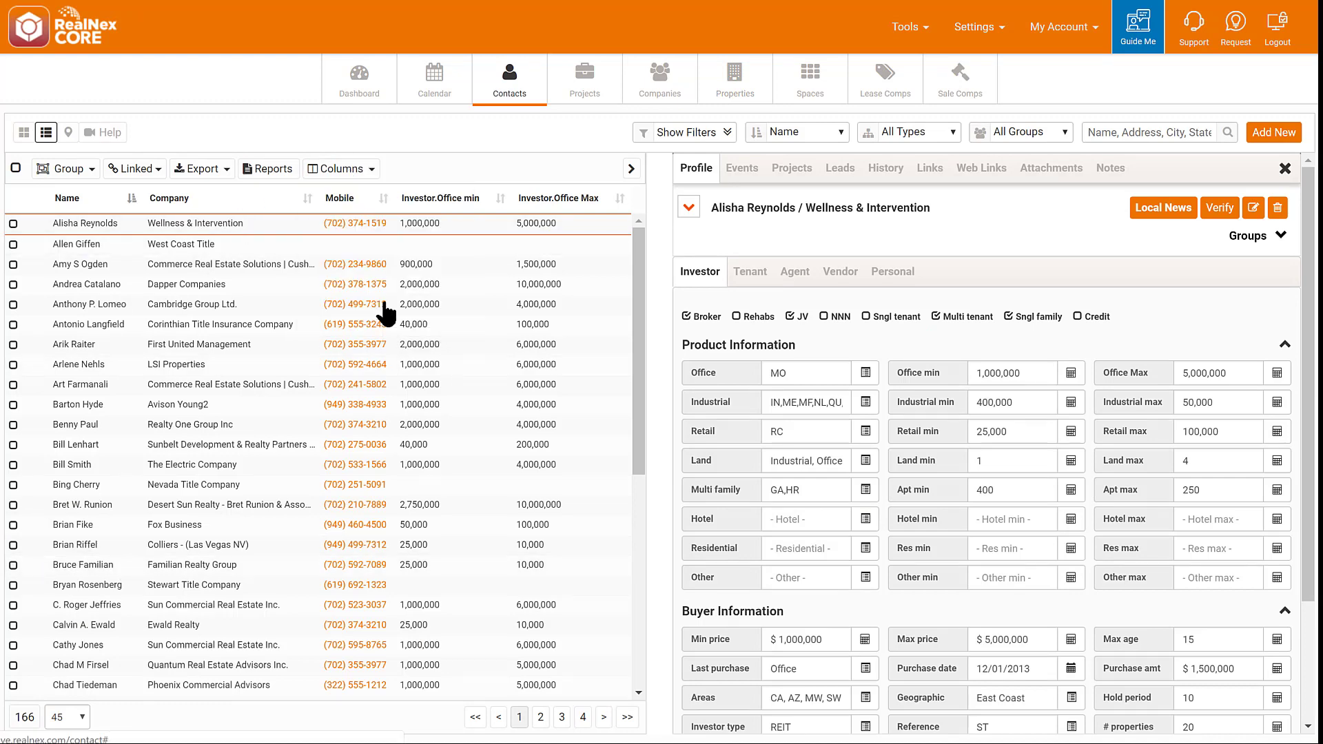
left_click(749, 272)
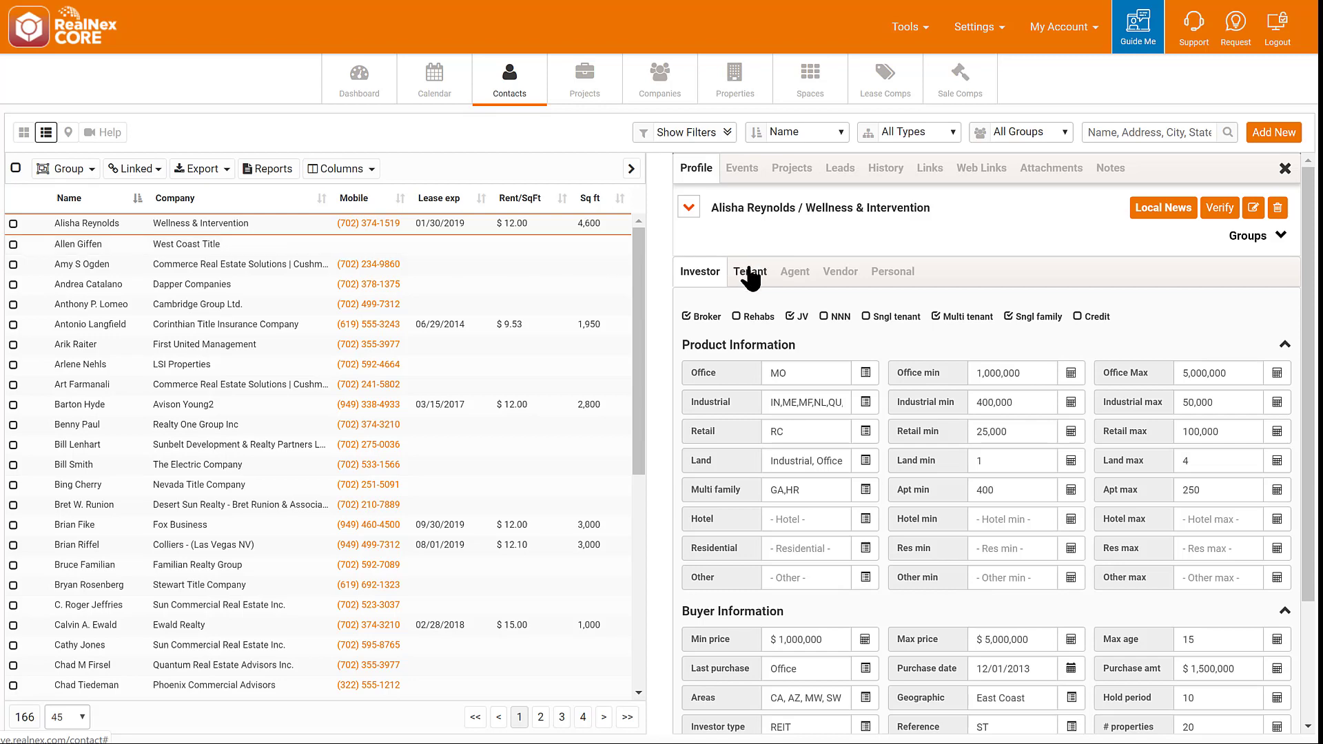
left_click(750, 271)
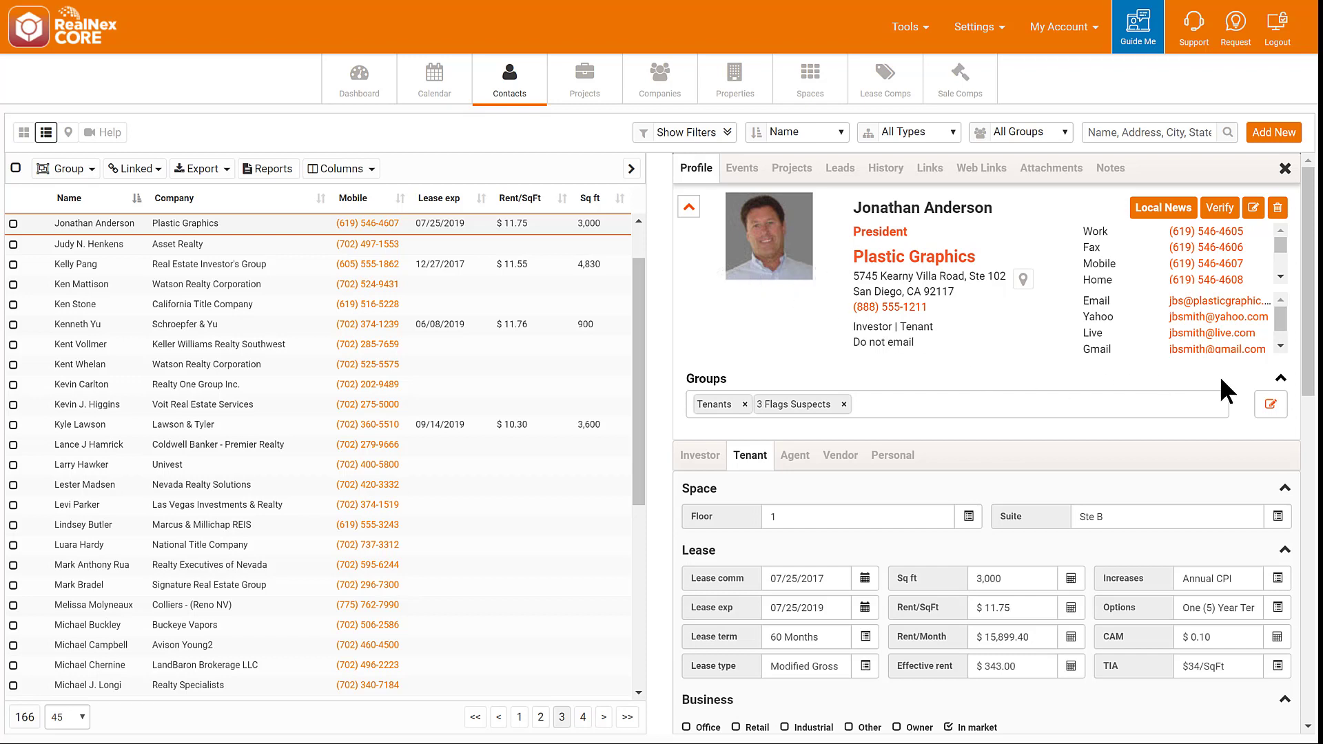
left_click(1280, 377)
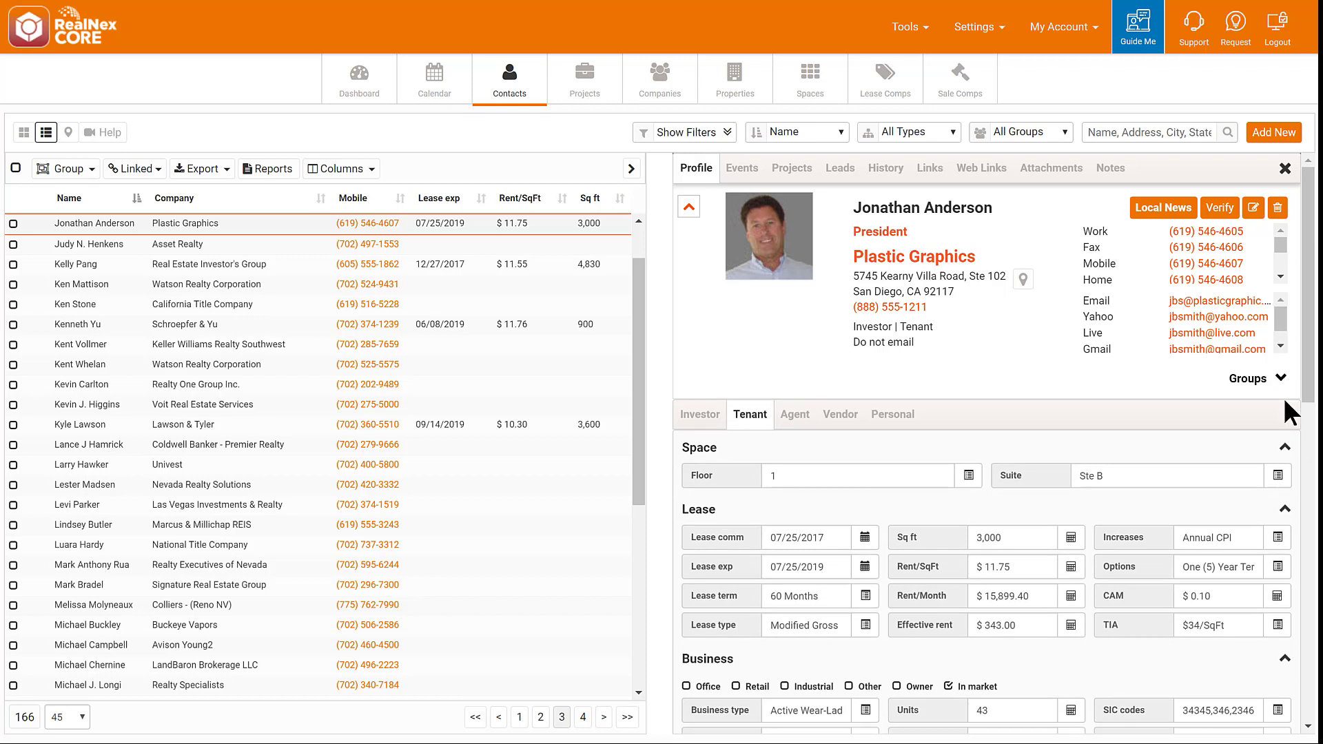
left_click(1283, 447)
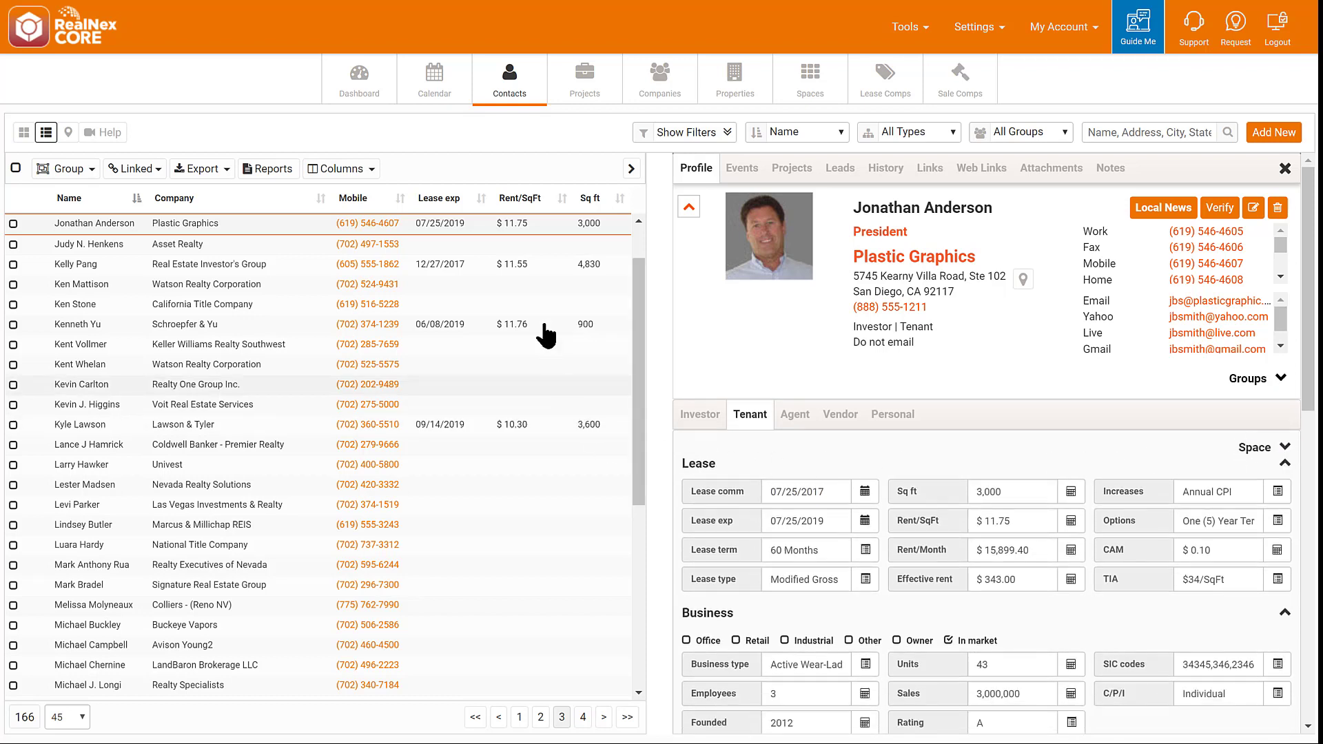
mouse_move(689, 245)
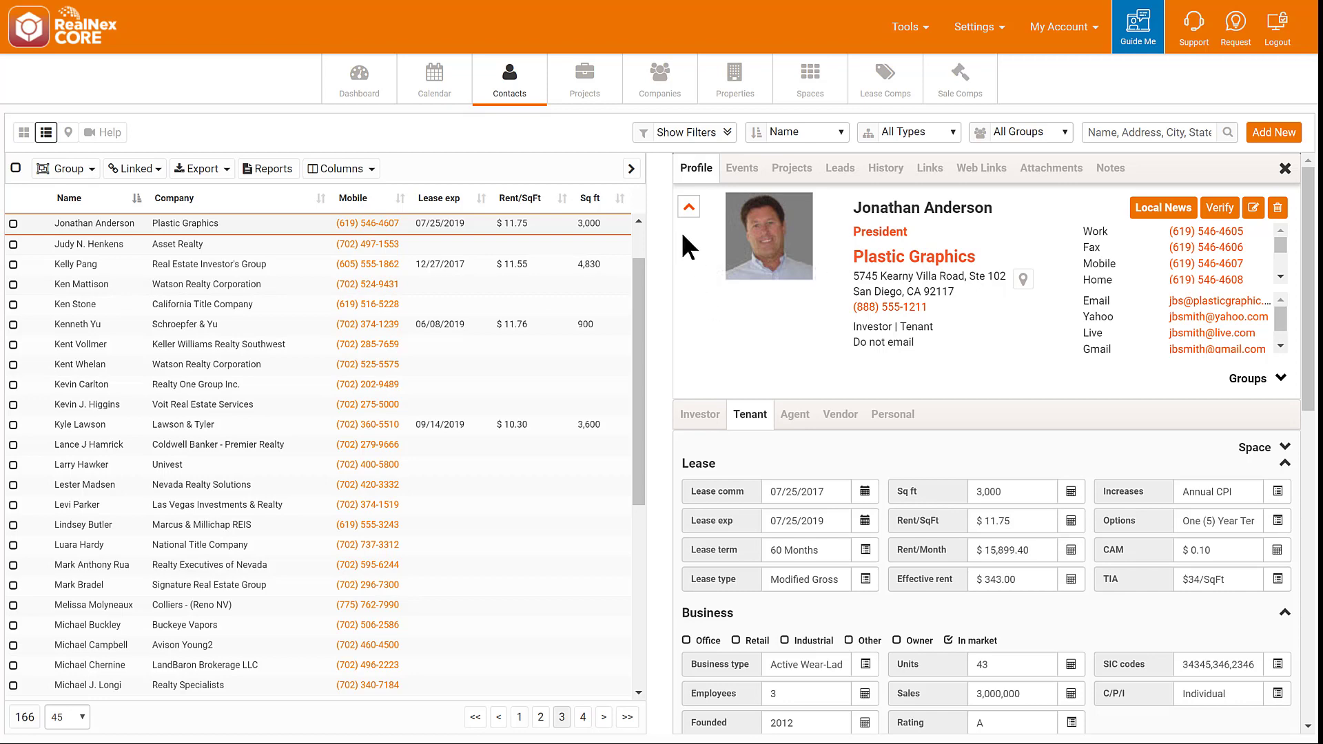
left_click(687, 207)
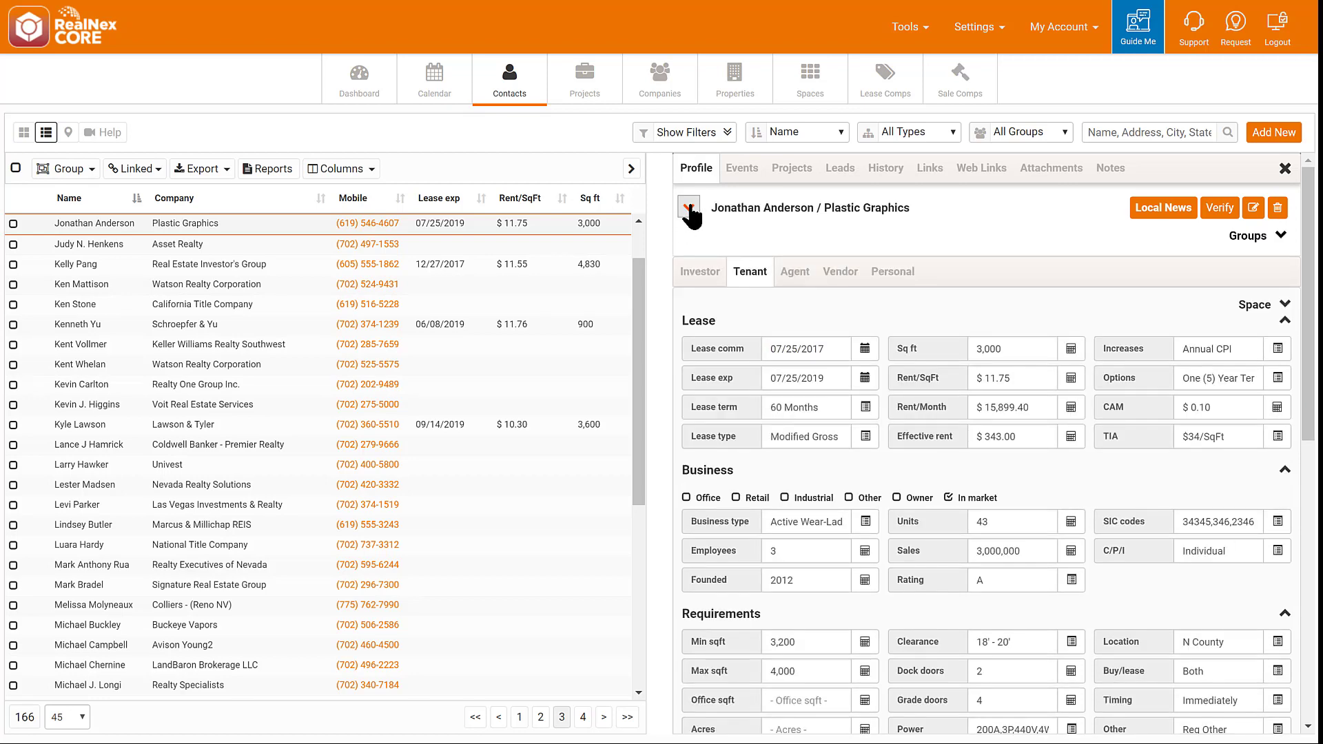
left_click(689, 208)
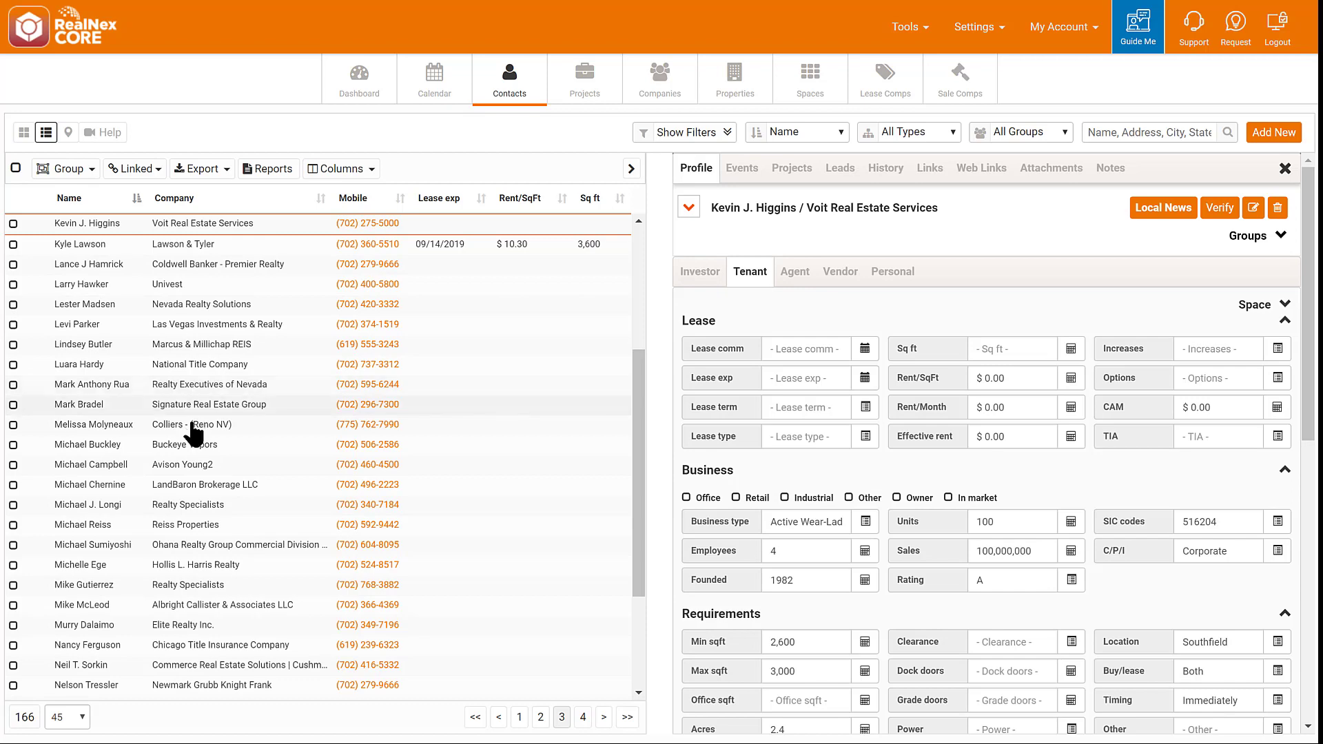
left_click(87, 445)
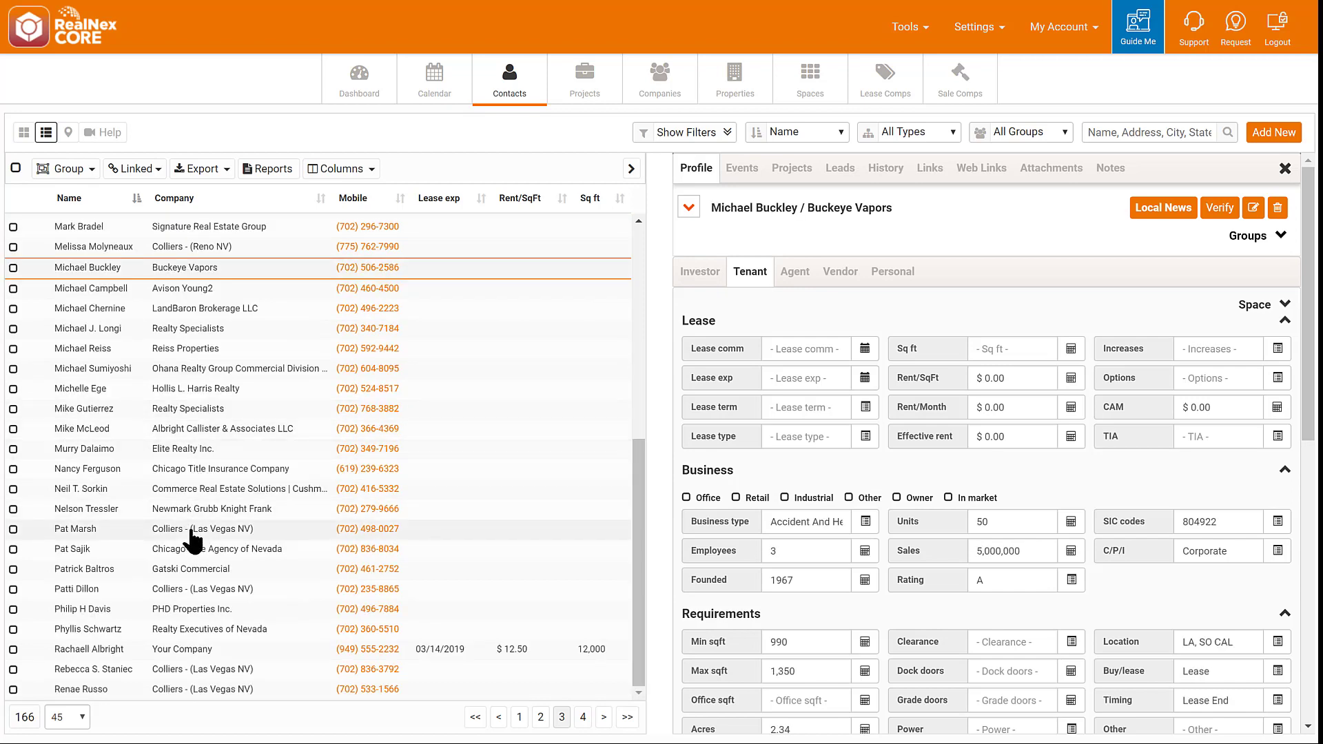
left_click(75, 528)
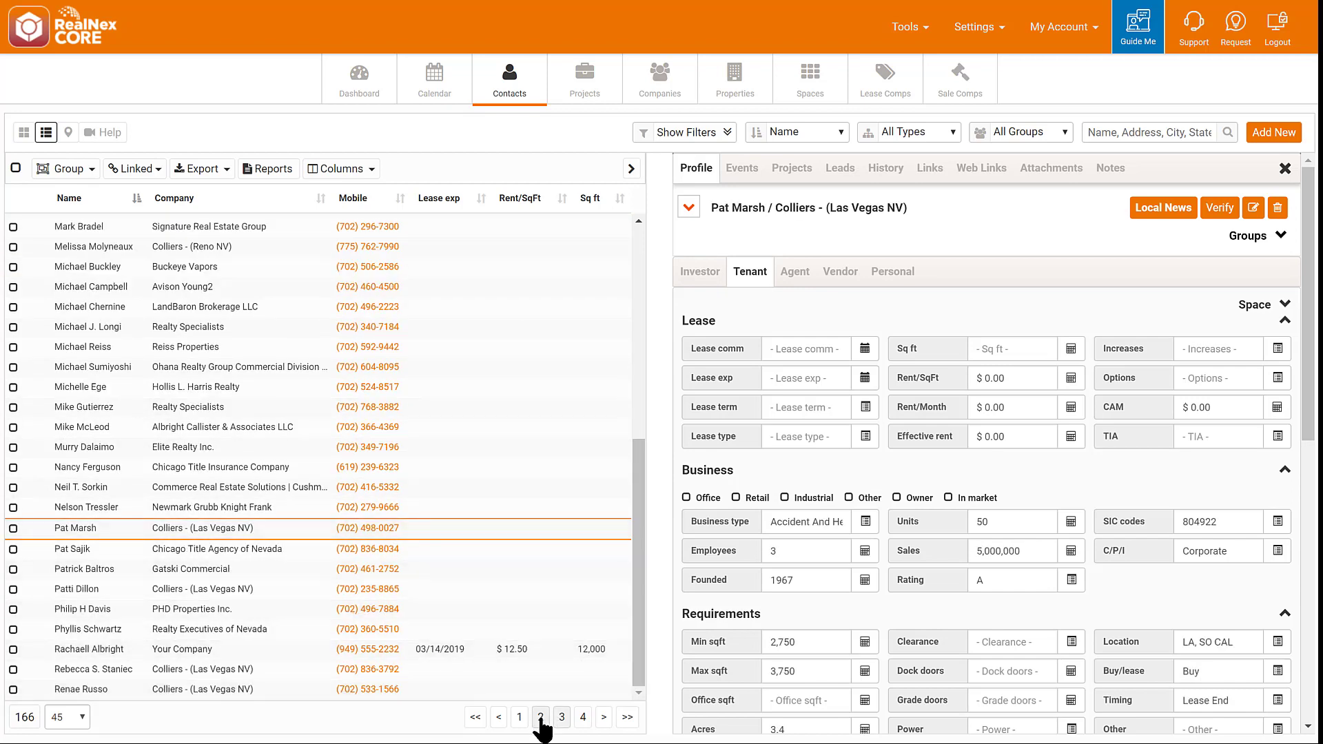
left_click(540, 717)
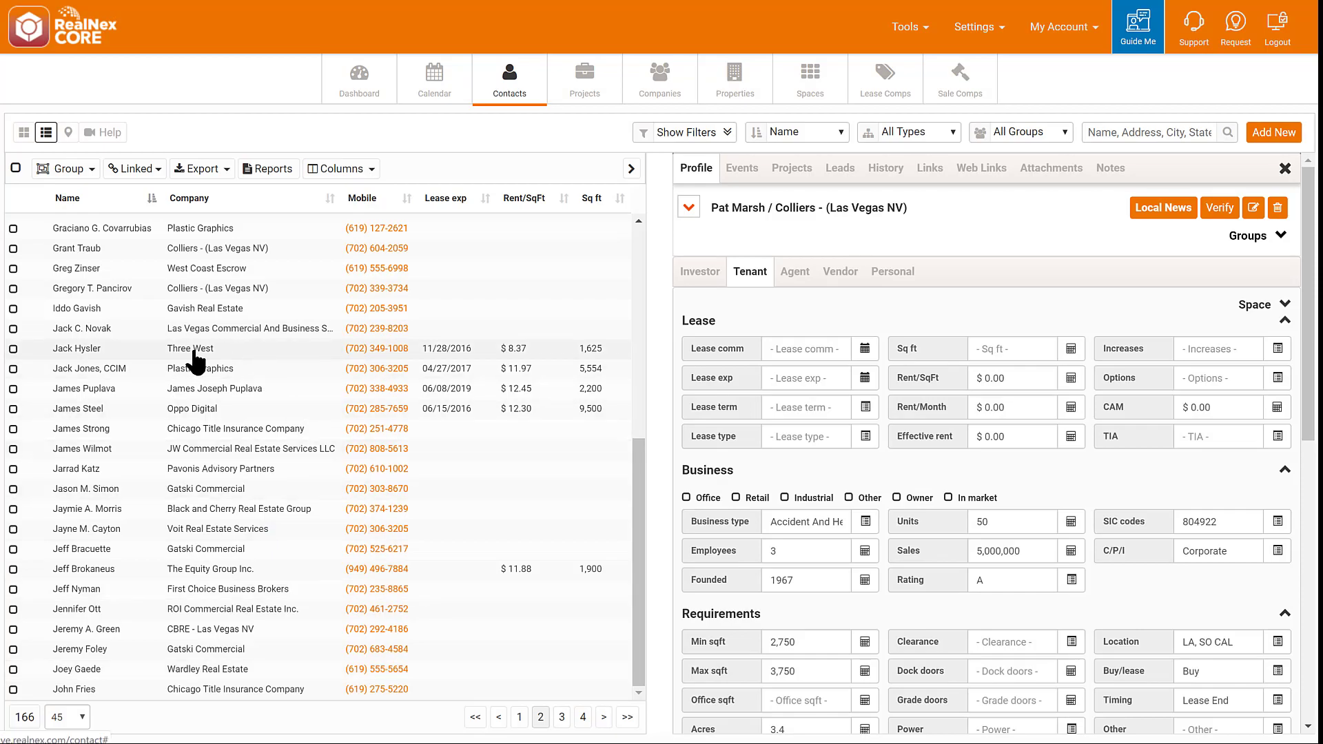